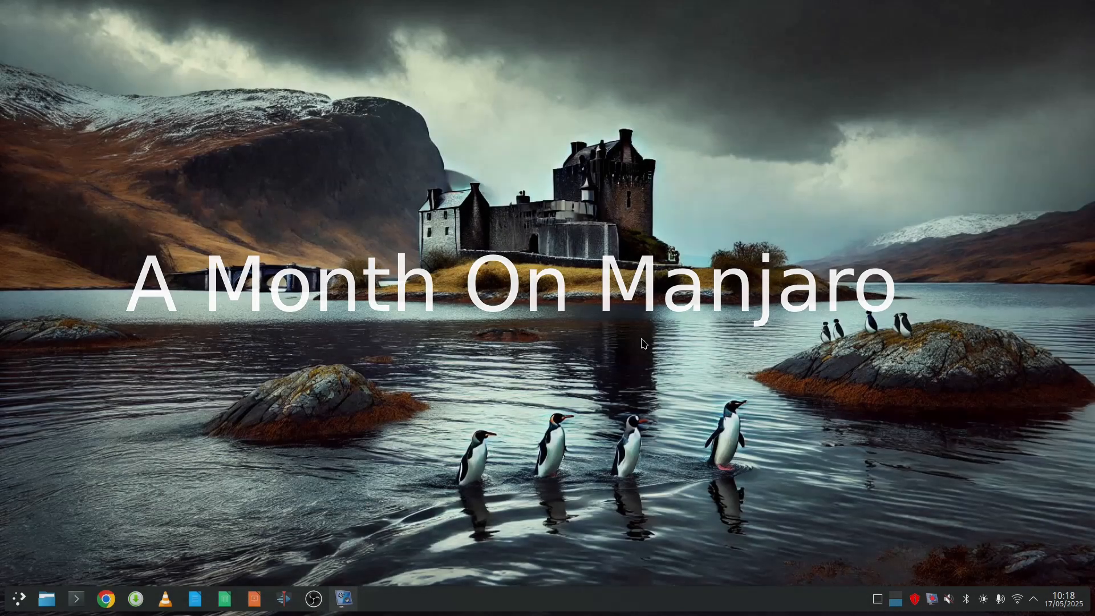
# Step: Open the Application Launcher to show categories like Development, Office and Utilities
pyautogui.click(104, 598)
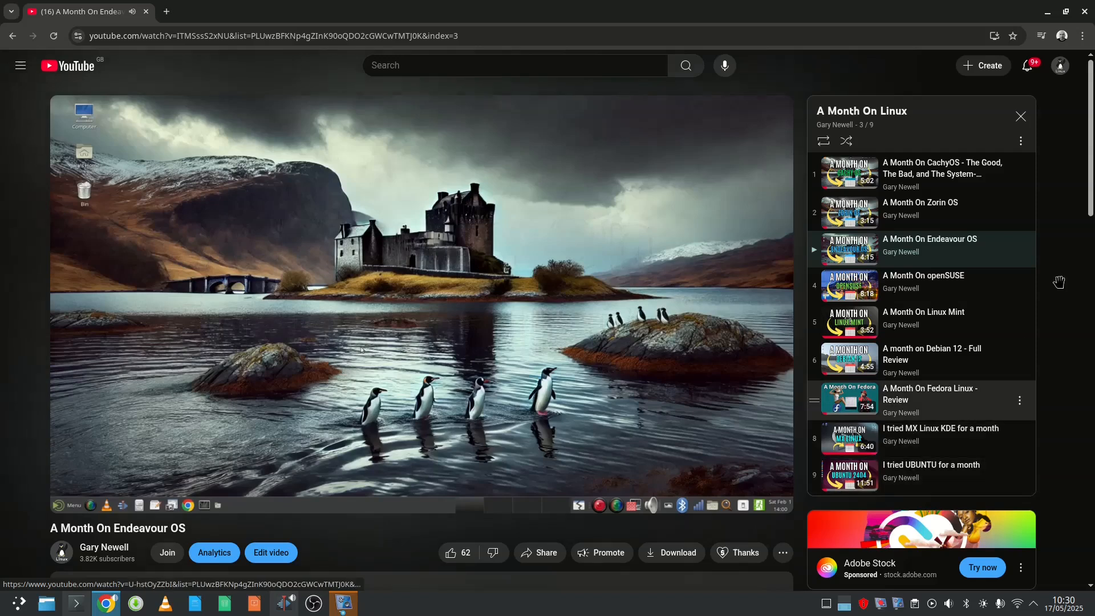
pyautogui.scroll(-3)
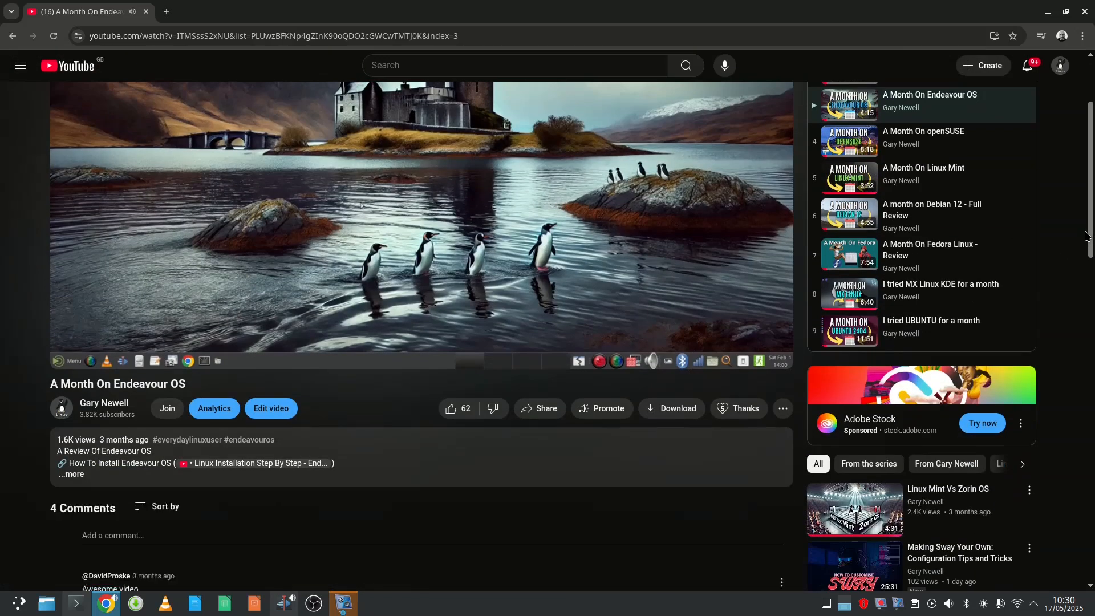
pyautogui.click(1057, 11)
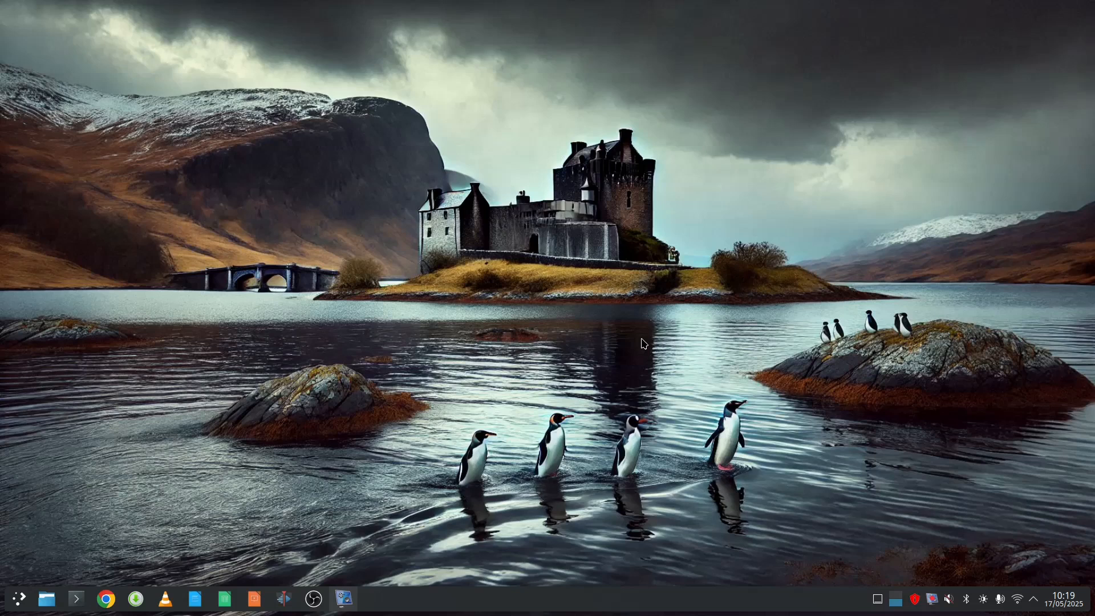
pyautogui.moveTo(622, 403)
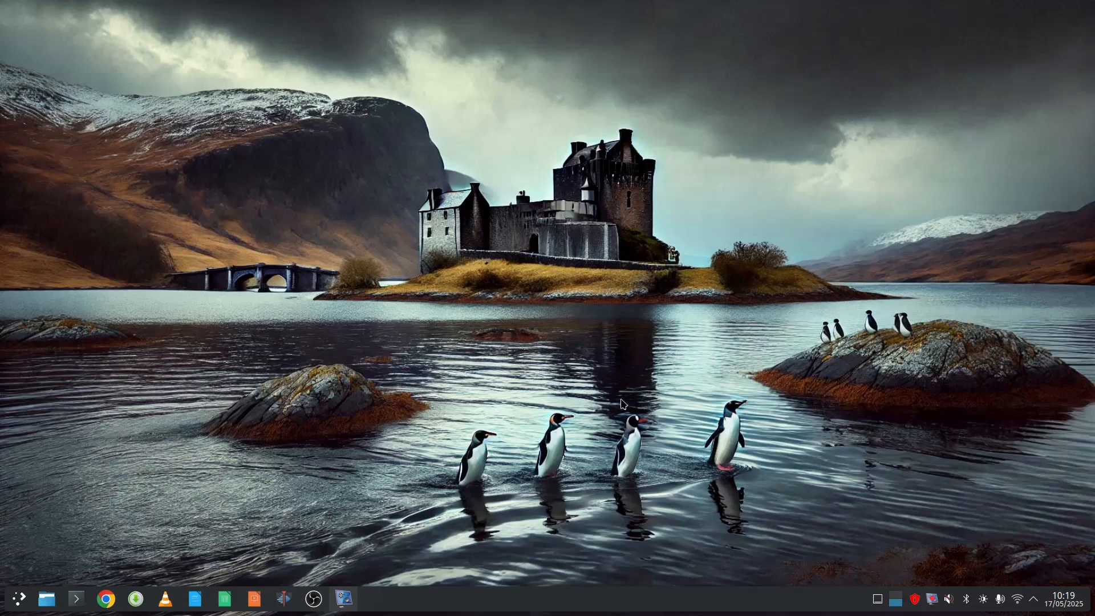
pyautogui.moveTo(543, 609)
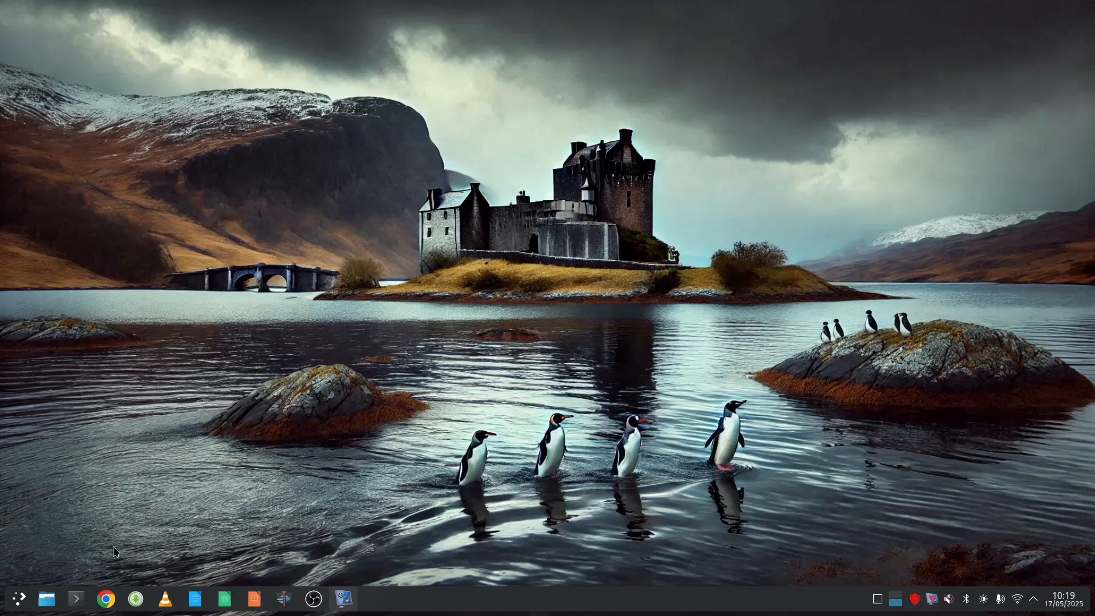
pyautogui.moveTo(642, 342)
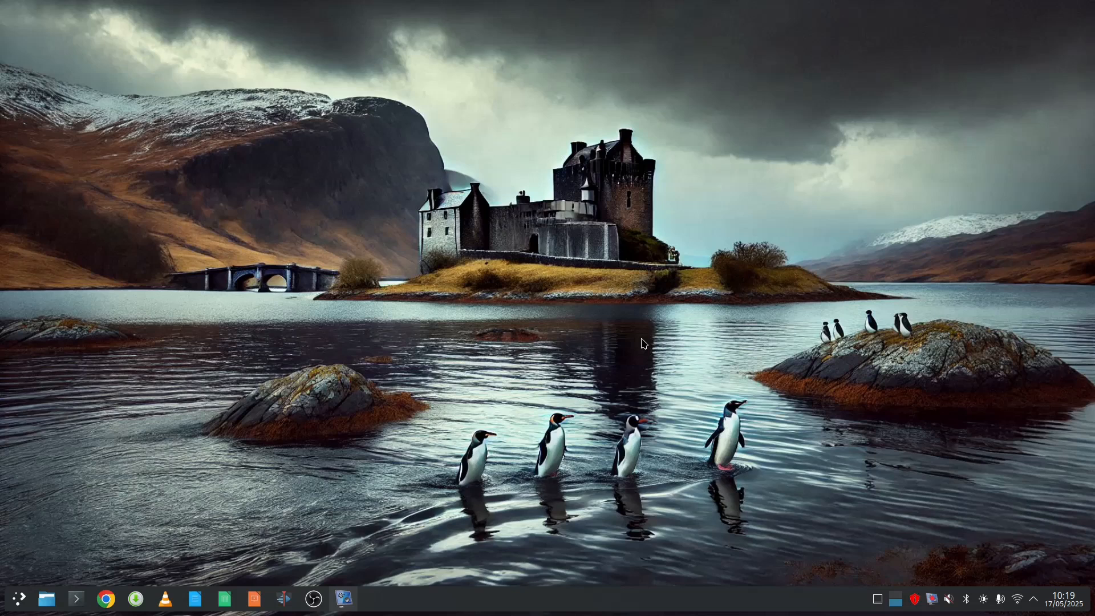
pyautogui.moveTo(544, 610)
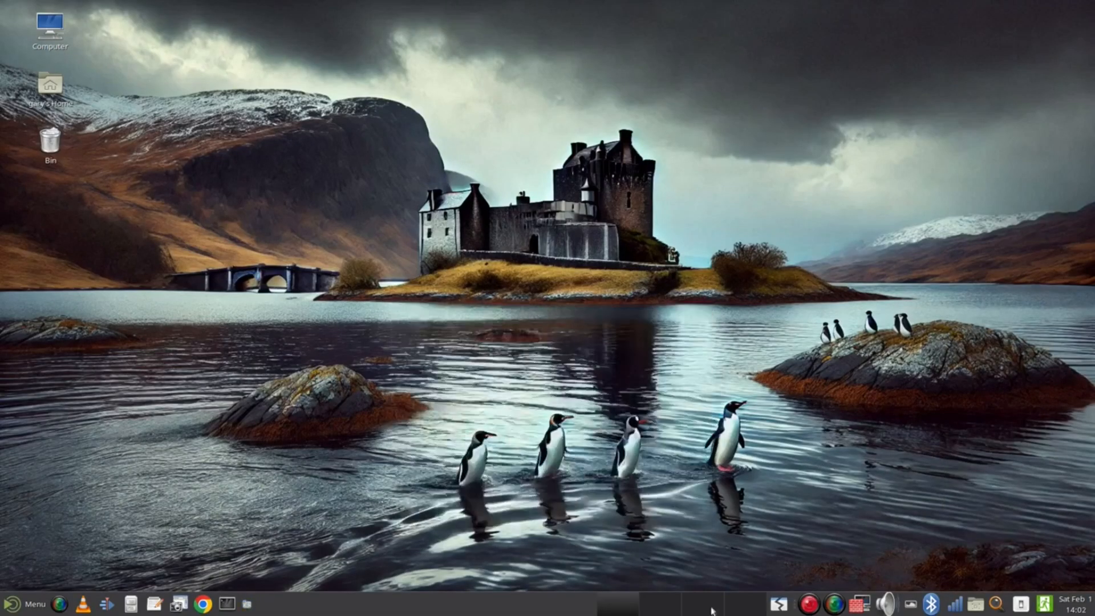
pyautogui.write('su')
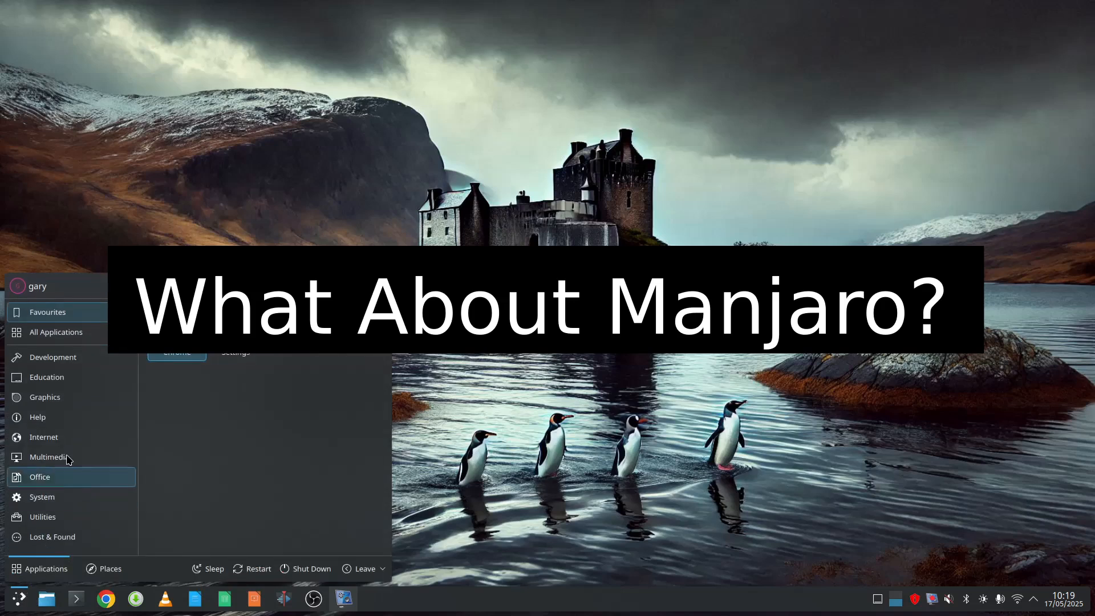
# Step: Browse All Applications, Education, Internet, Multimedia, Office, System and Utilities, then close the menu
pyautogui.click(56, 332)
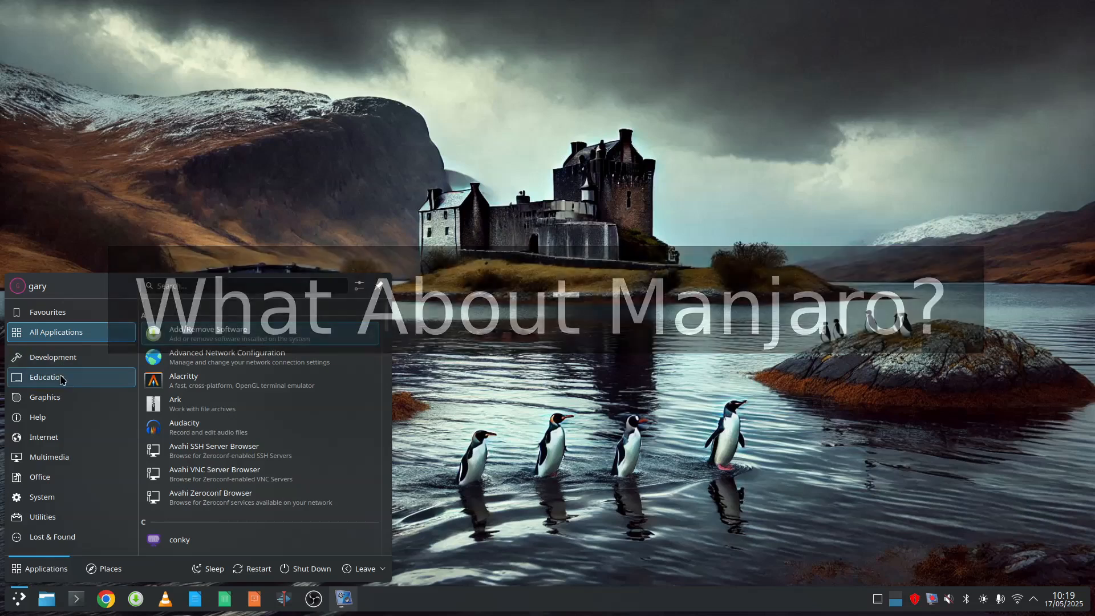
pyautogui.click(52, 357)
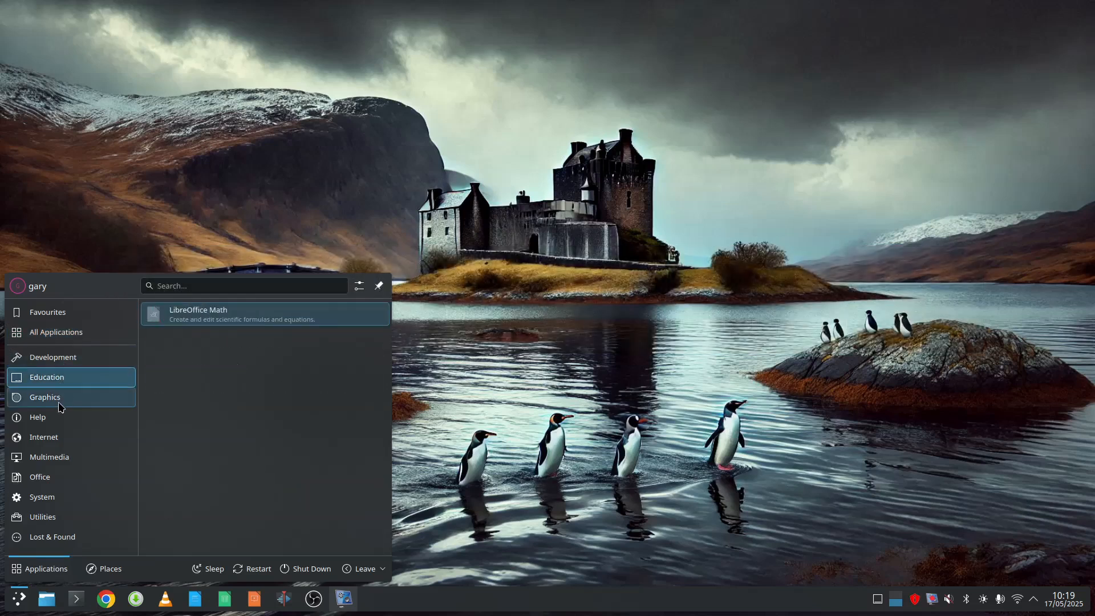
pyautogui.click(44, 397)
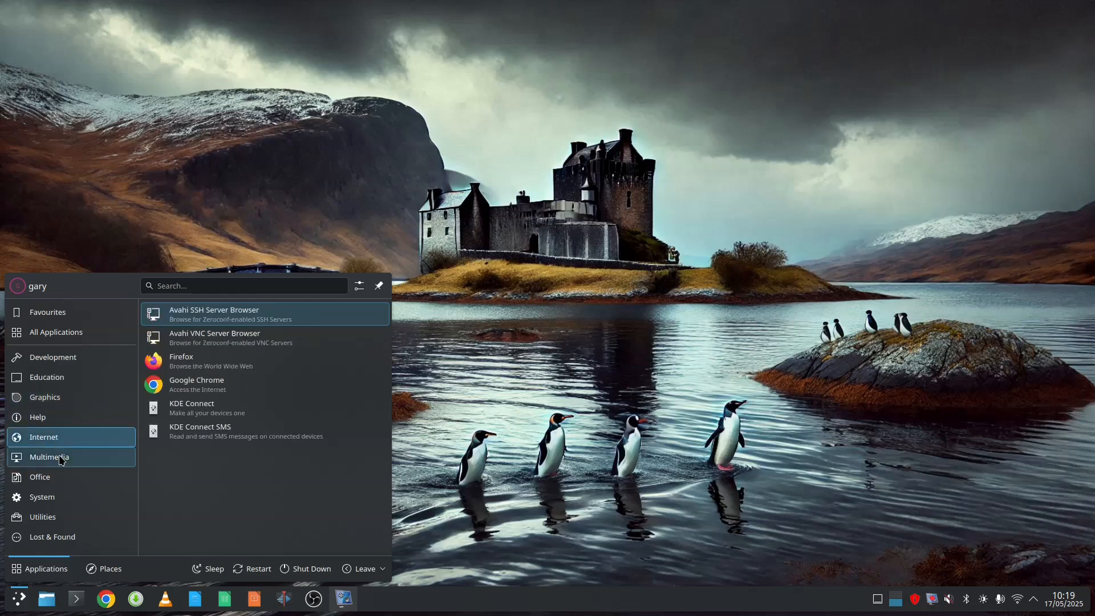
pyautogui.click(49, 457)
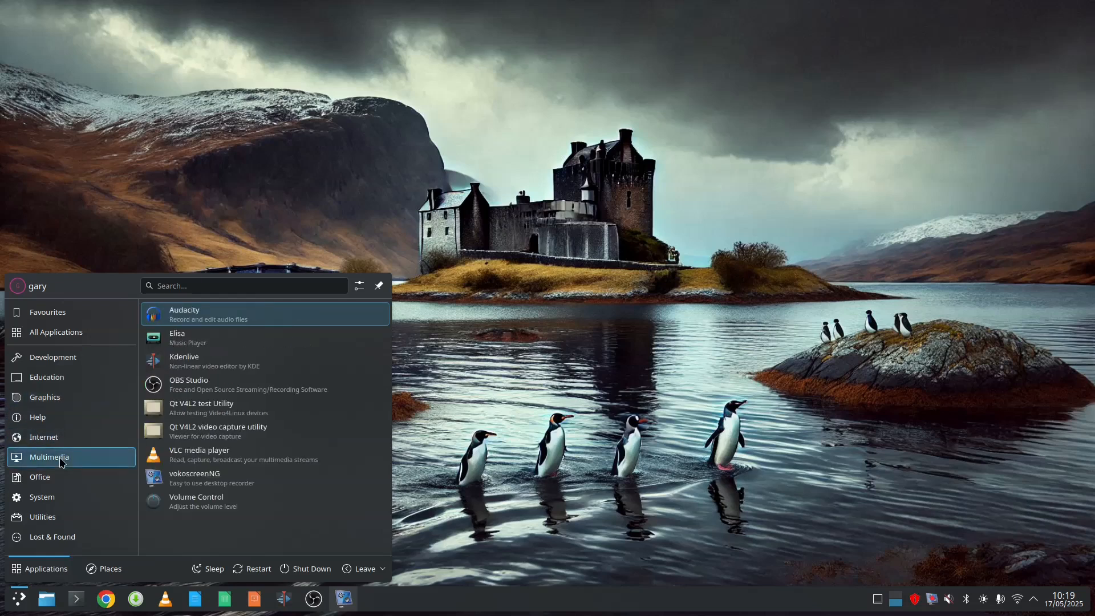
pyautogui.moveTo(65, 481)
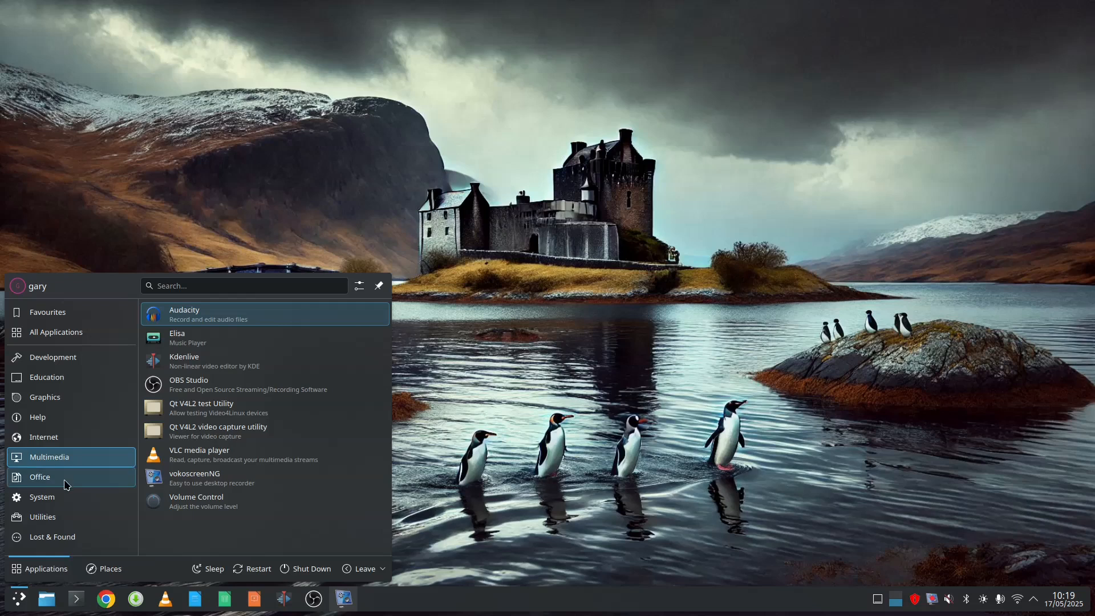
pyautogui.click(40, 477)
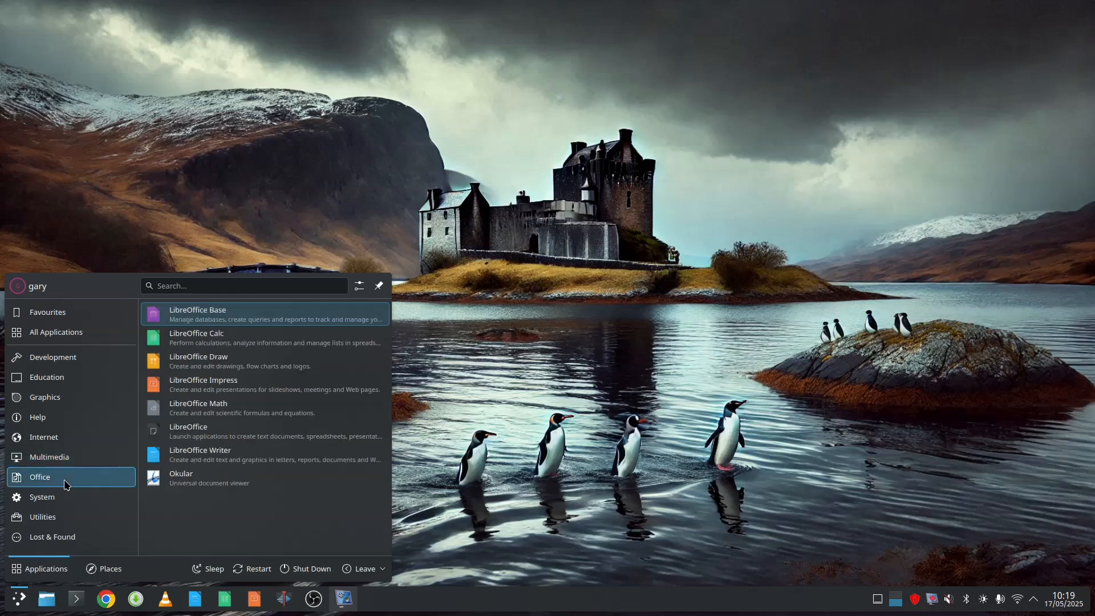
pyautogui.click(42, 496)
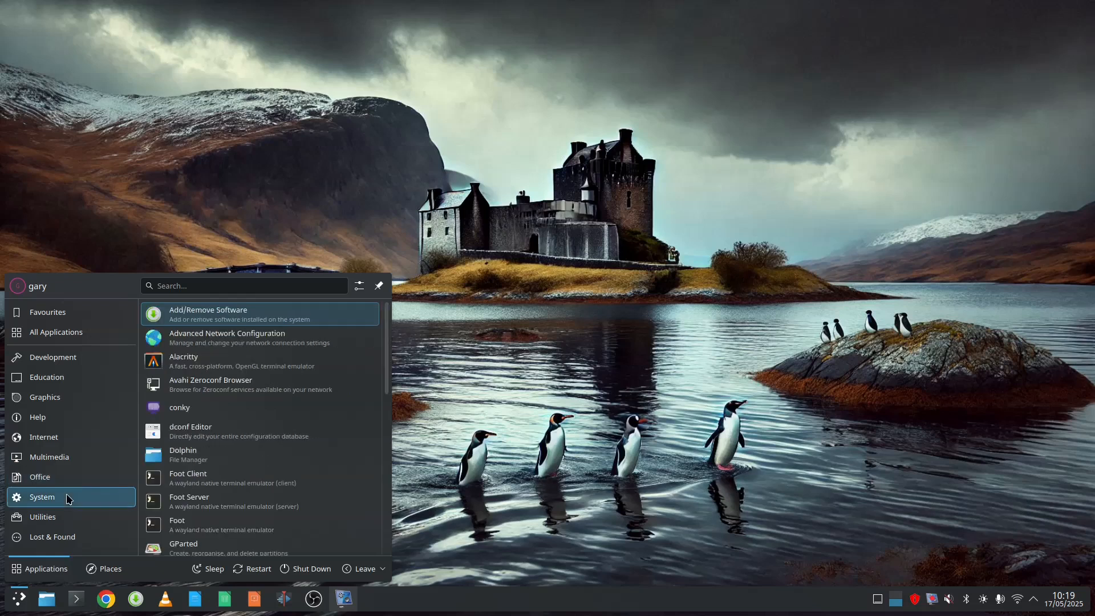
pyautogui.click(42, 516)
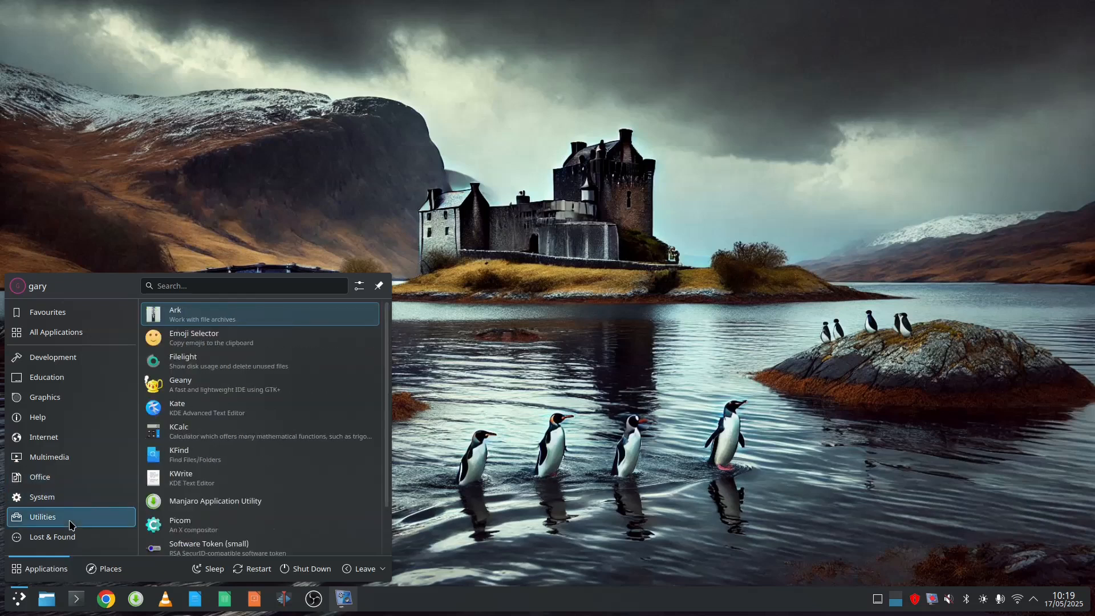
pyautogui.click(52, 536)
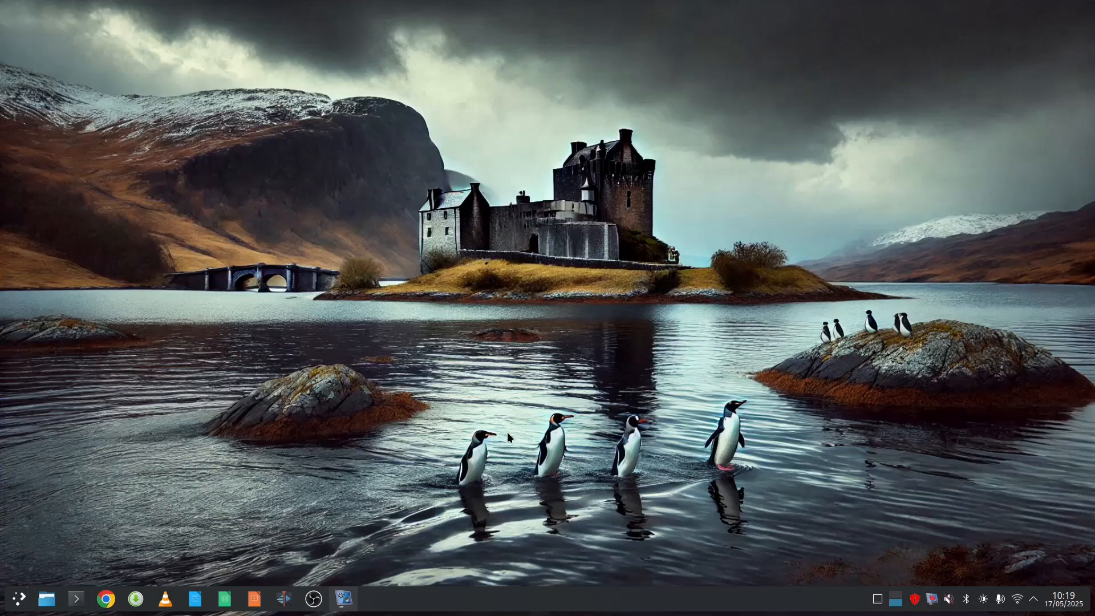
pyautogui.moveTo(642, 342)
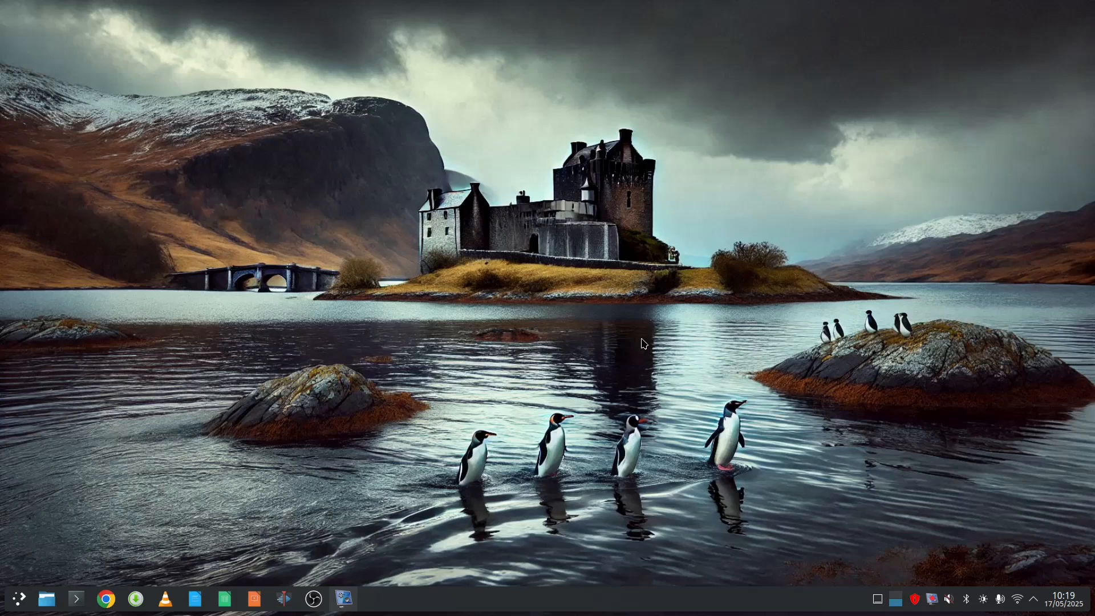
pyautogui.moveTo(622, 404)
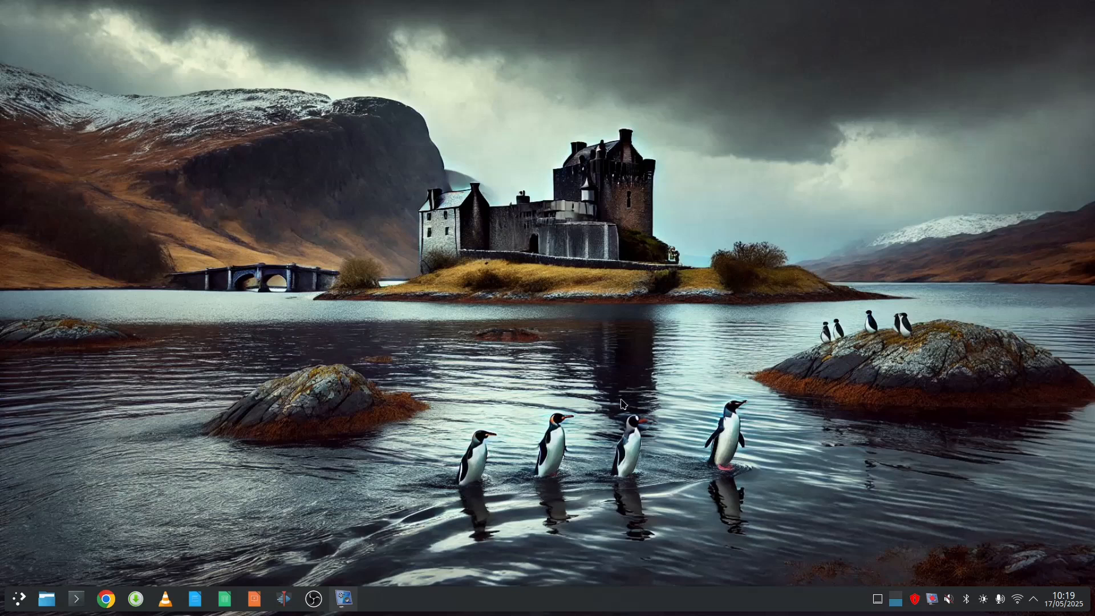
pyautogui.moveTo(543, 609)
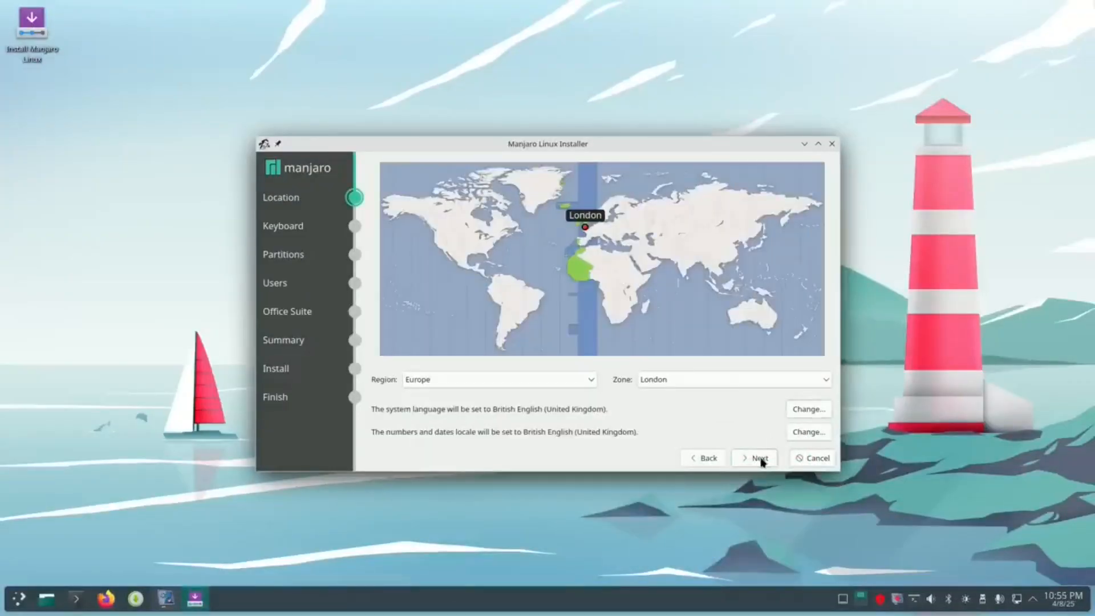
# Step: Advance the installer past the Location and Users pages to the Summary overview
pyautogui.click(754, 458)
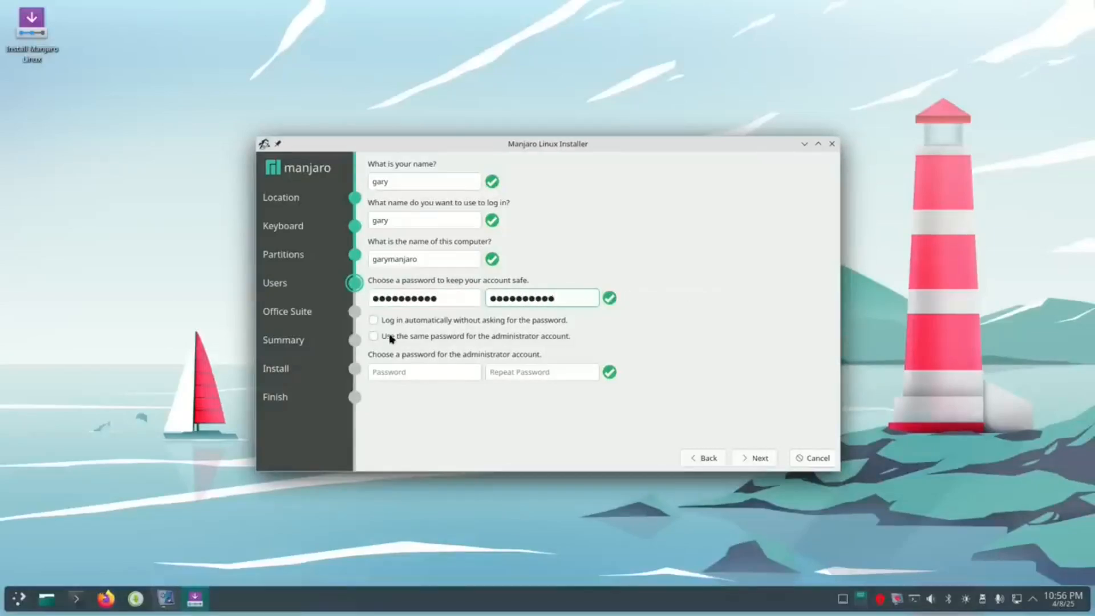
pyautogui.click(754, 457)
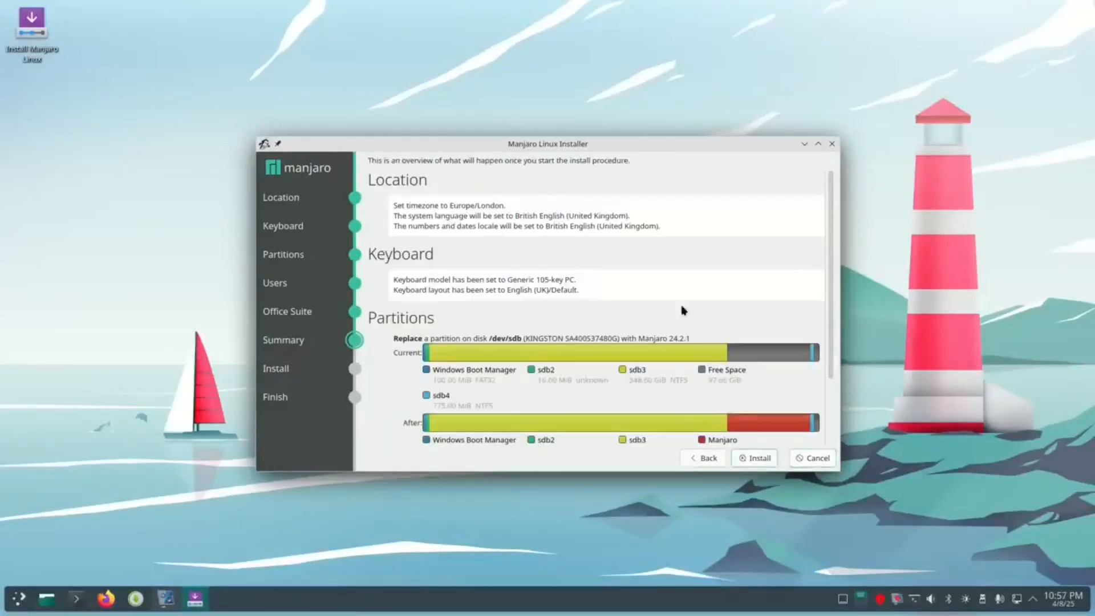
pyautogui.click(754, 457)
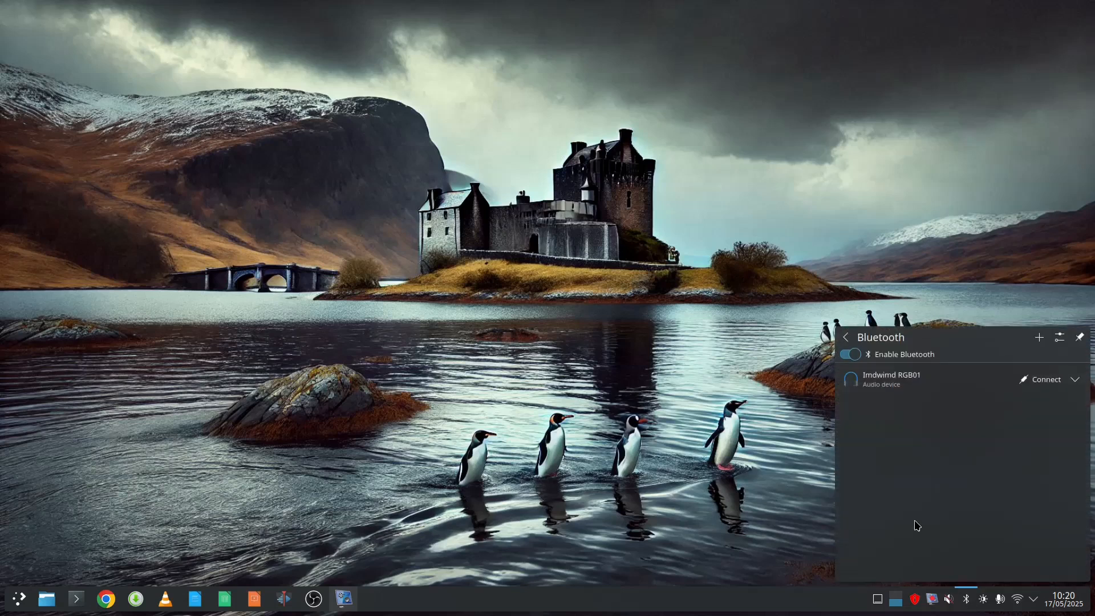
pyautogui.moveTo(771, 385)
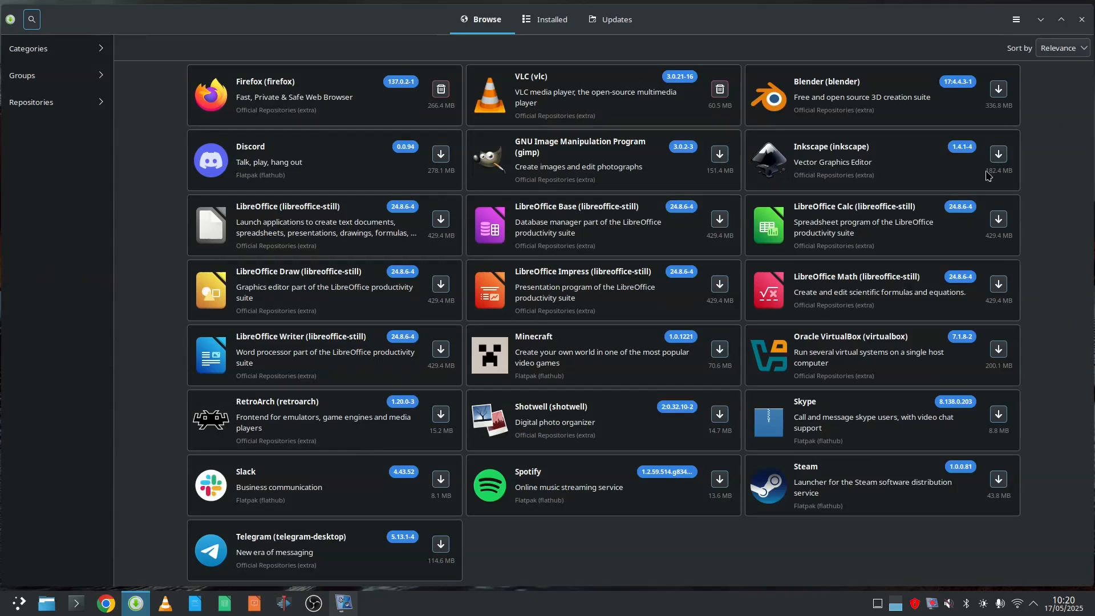
# Step: Authenticate into Add/Remove Software preferences and review the third-party repository settings
pyautogui.click(1015, 18)
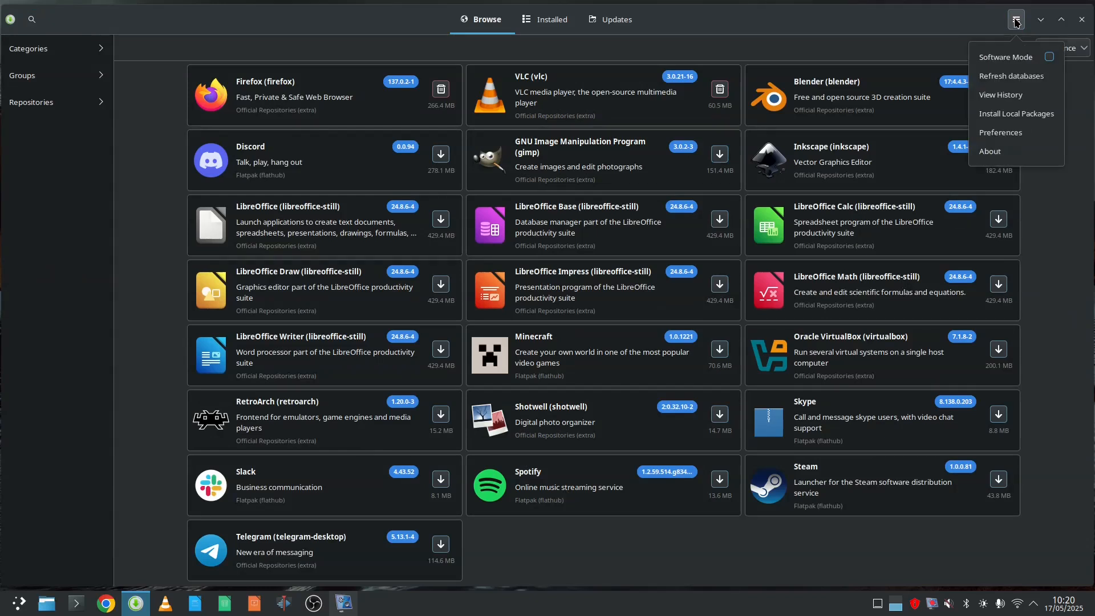
pyautogui.moveTo(999, 132)
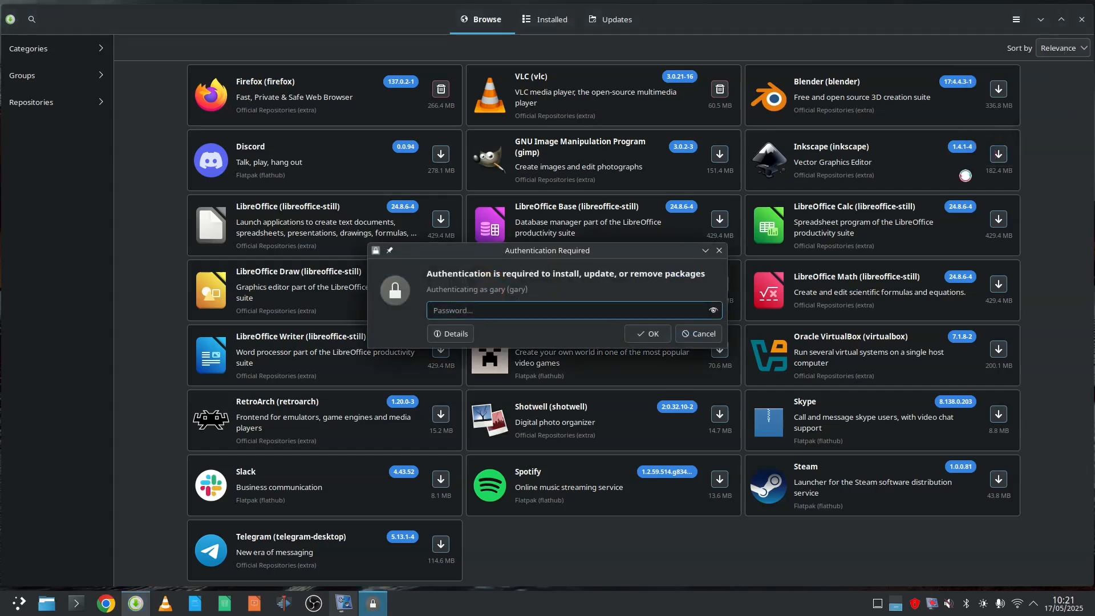
pyautogui.write('password')
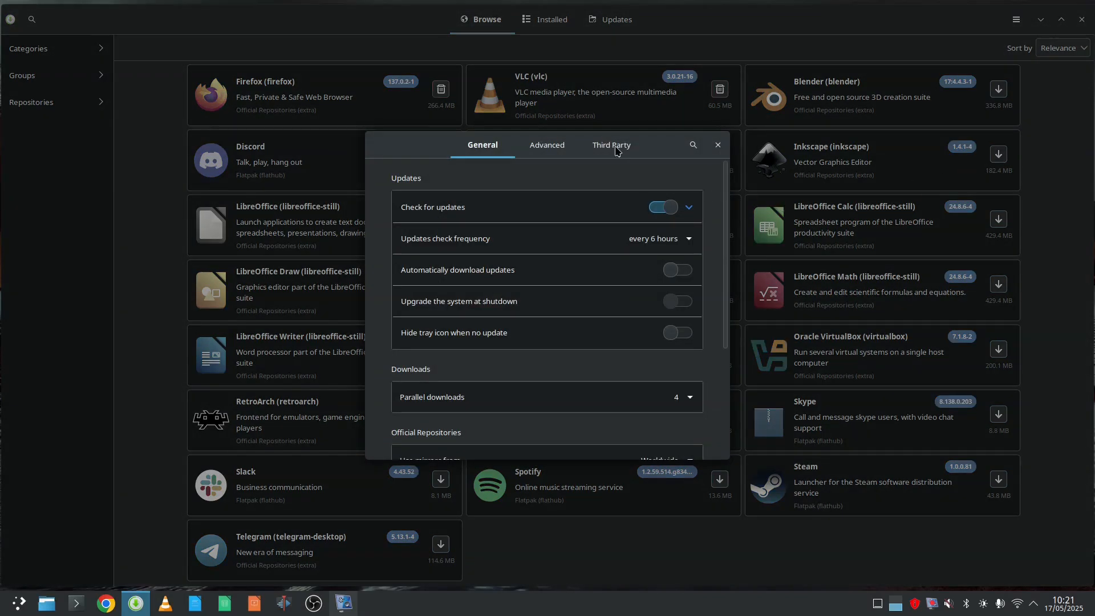
pyautogui.click(610, 145)
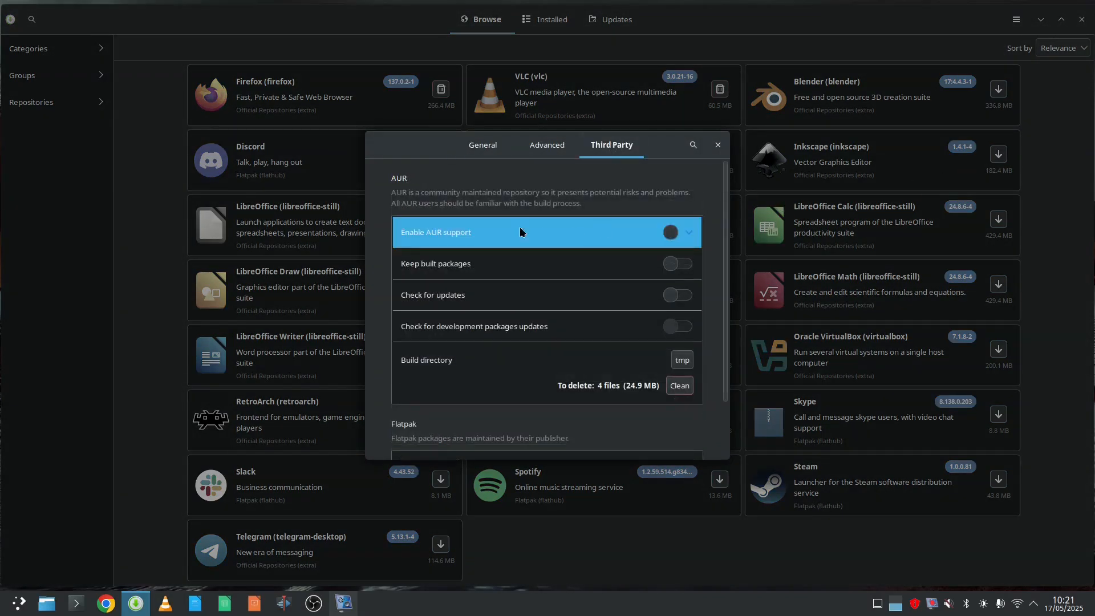
pyautogui.scroll(-3)
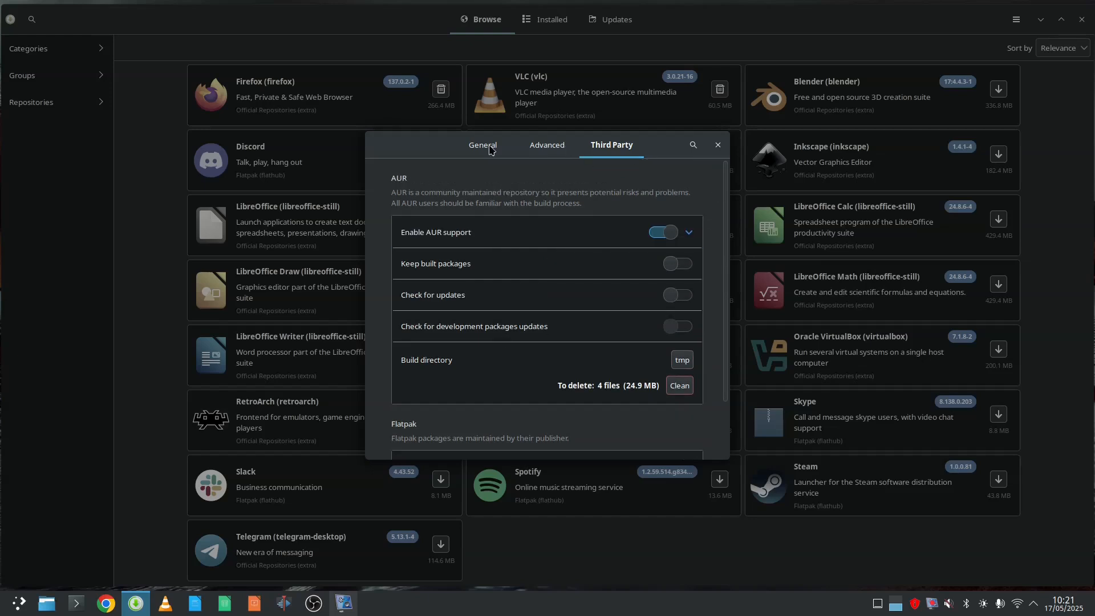
pyautogui.click(482, 144)
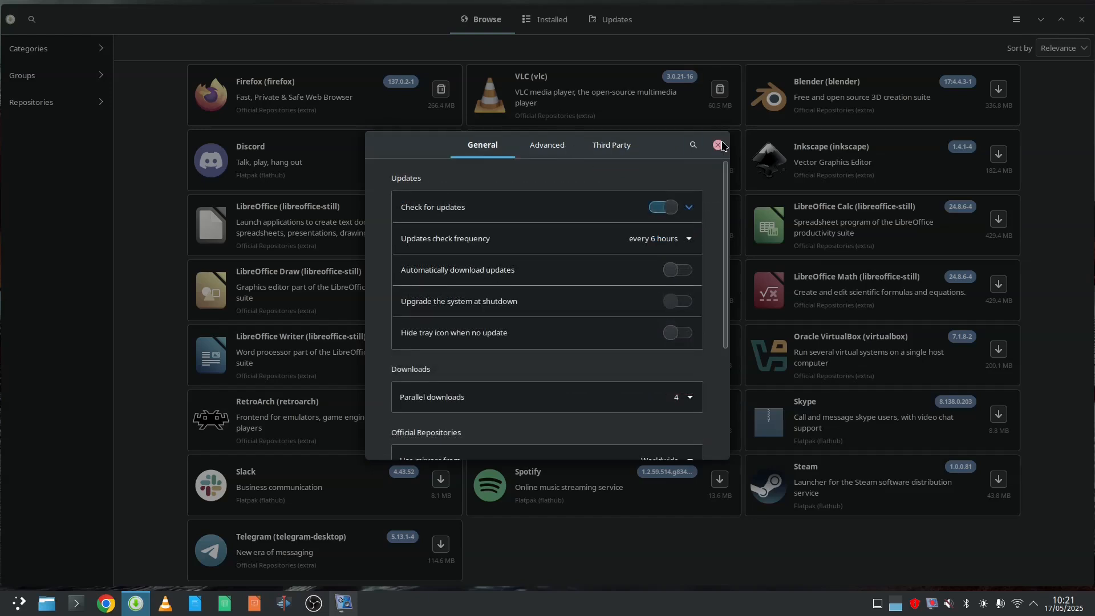
pyautogui.click(718, 145)
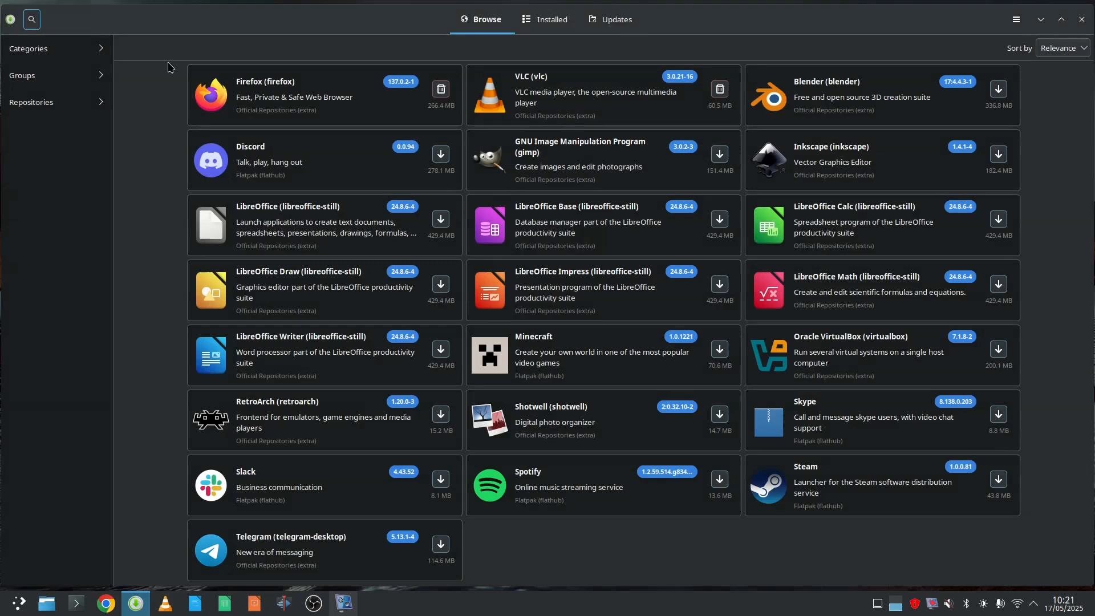
# Step: Search packages for chrome, steam, spotify, vlc, pycharm and handbrake, then clear the search
pyautogui.click(30, 19)
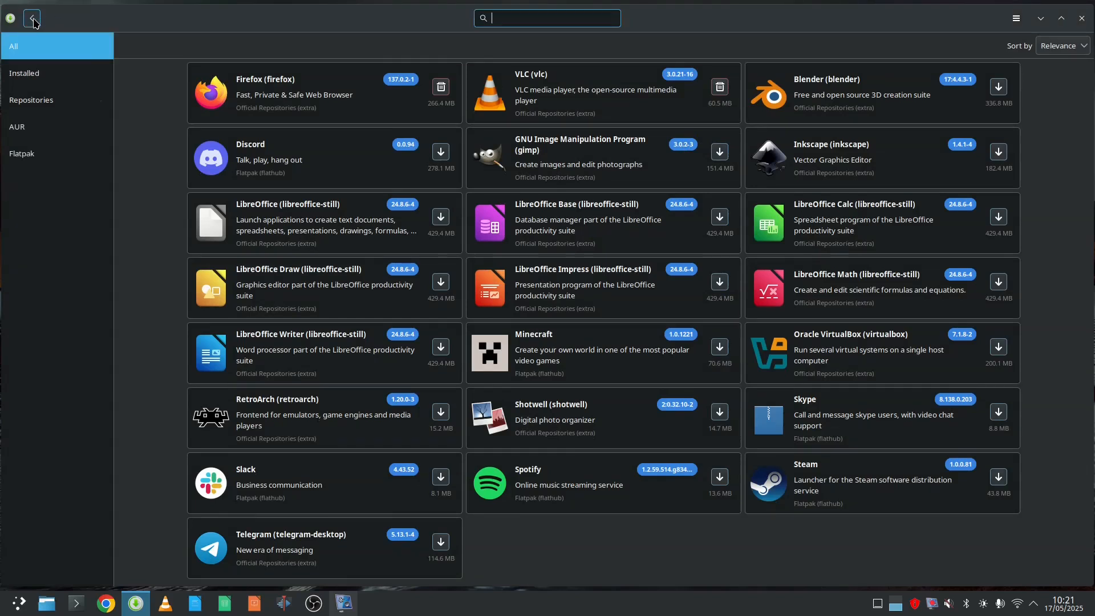
pyautogui.write('chrome')
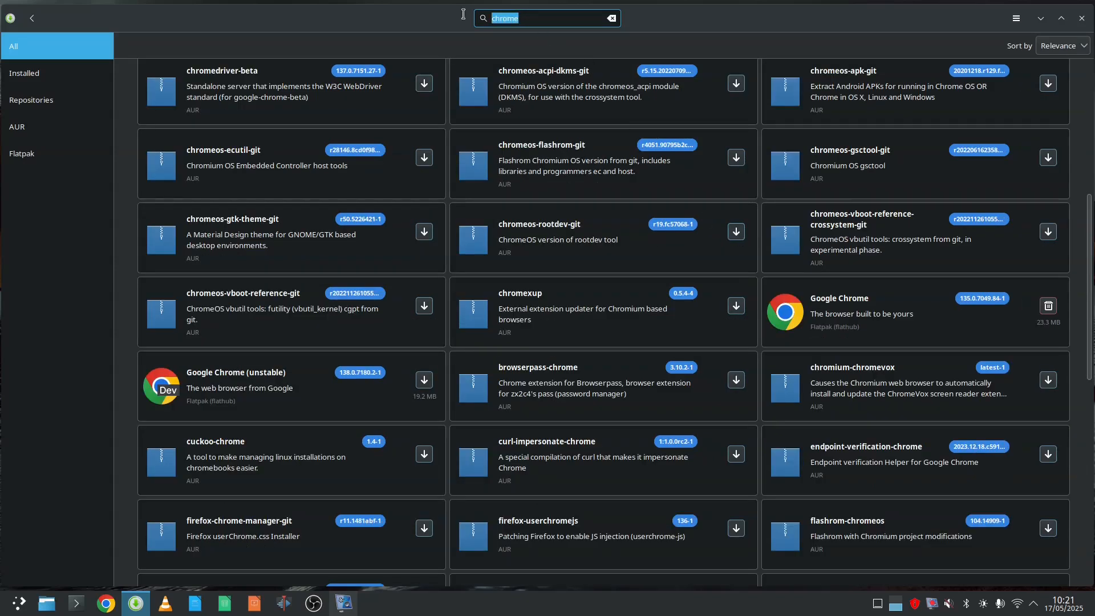
pyautogui.write('steam')
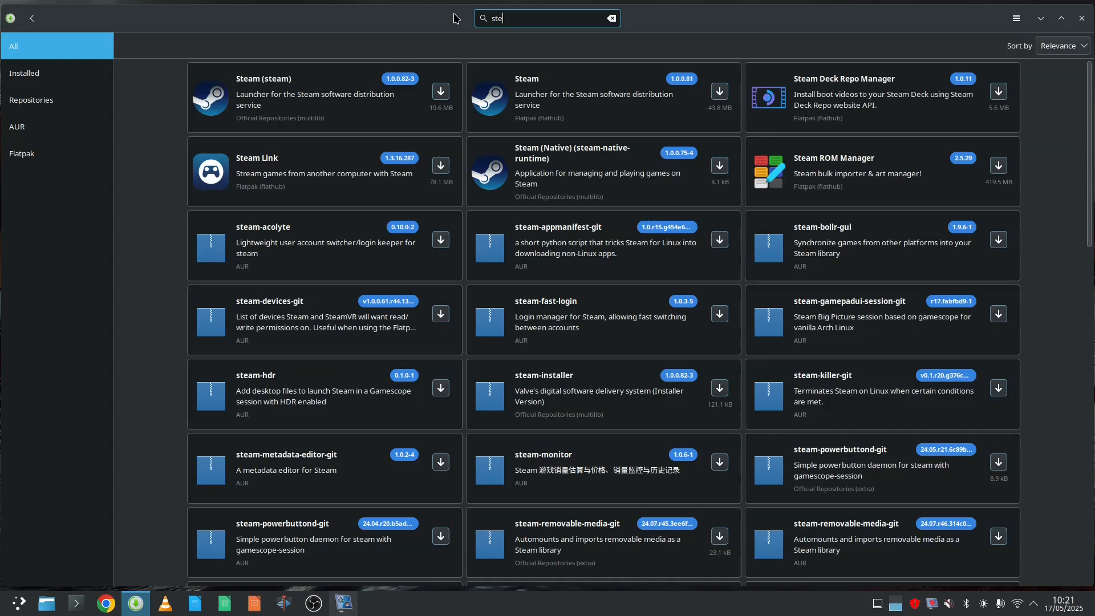
pyautogui.write('spotify')
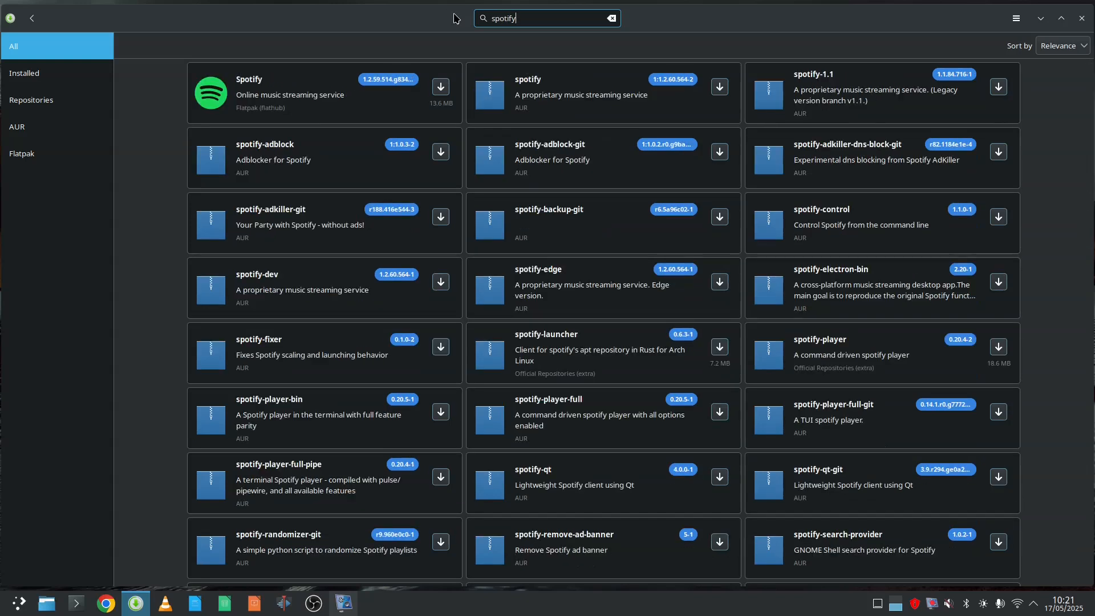
pyautogui.write('vlc')
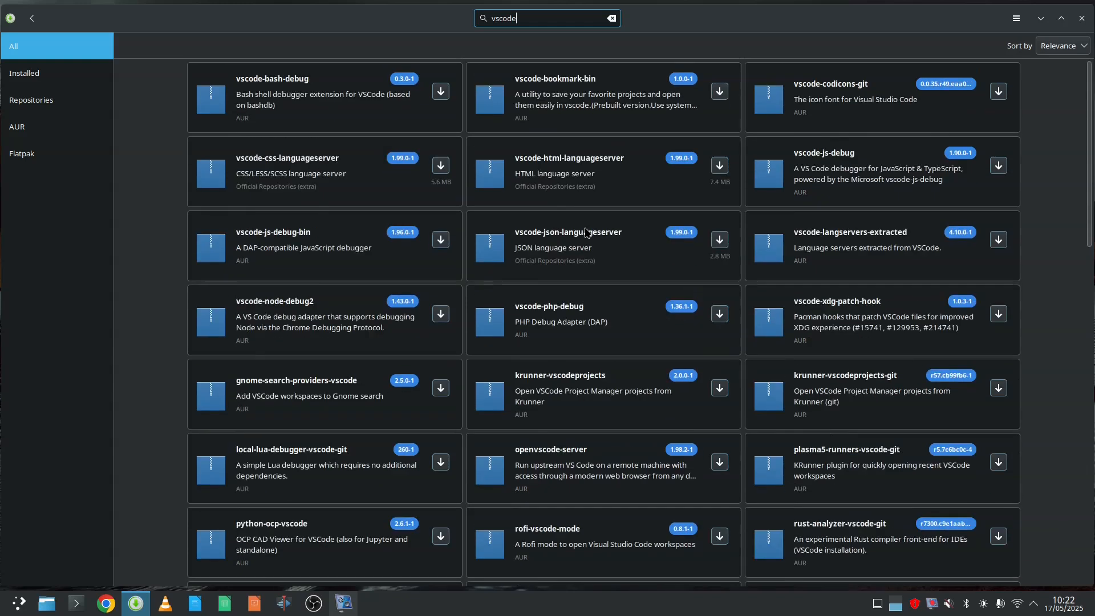
pyautogui.write('p')
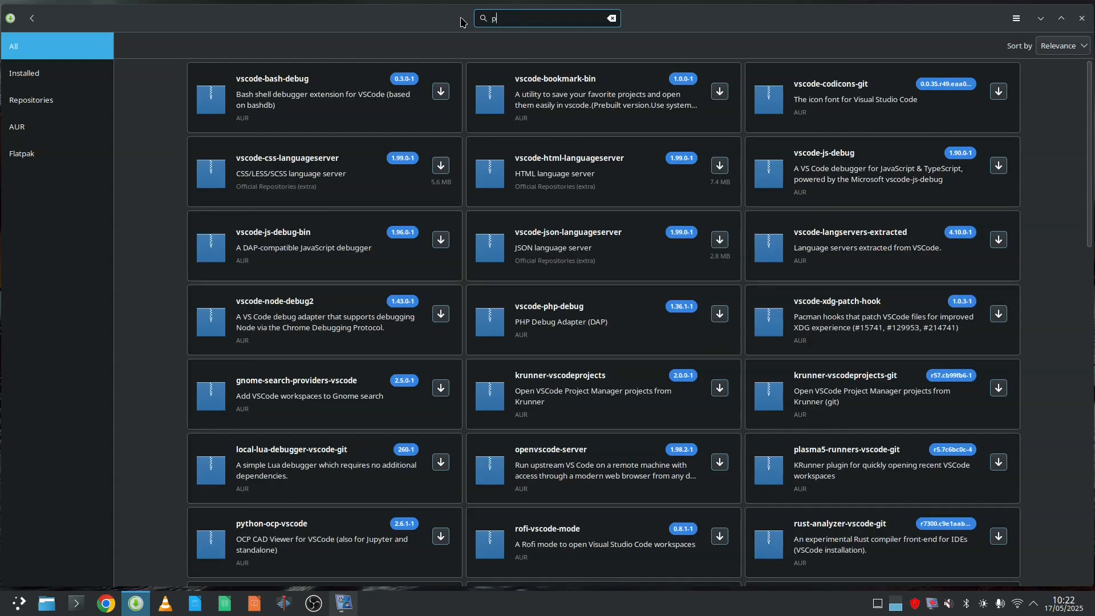
pyautogui.write('ycharm')
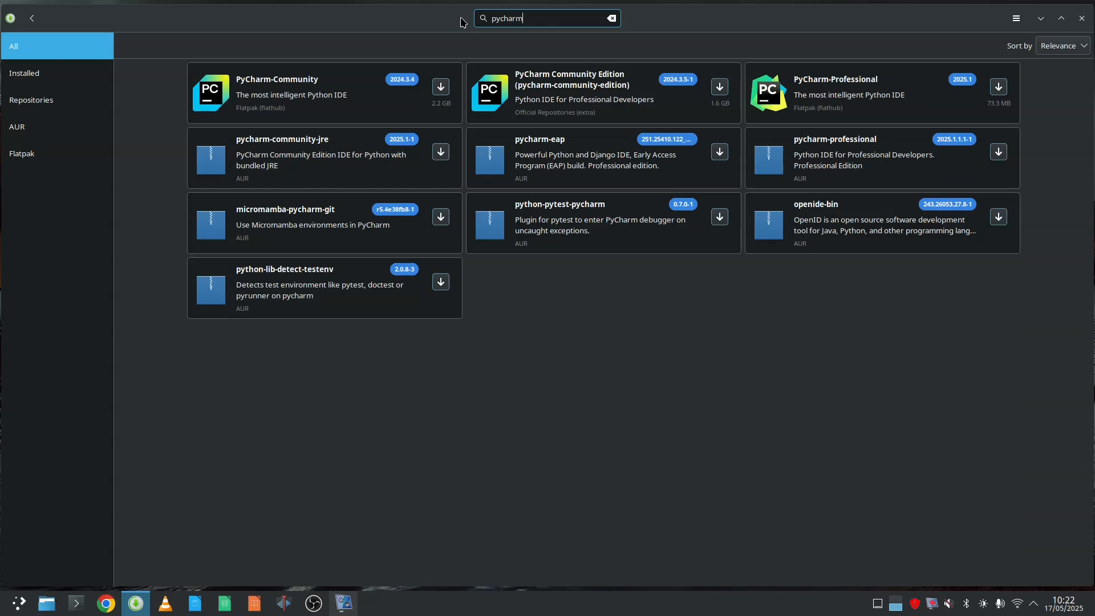
pyautogui.moveTo(707, 65)
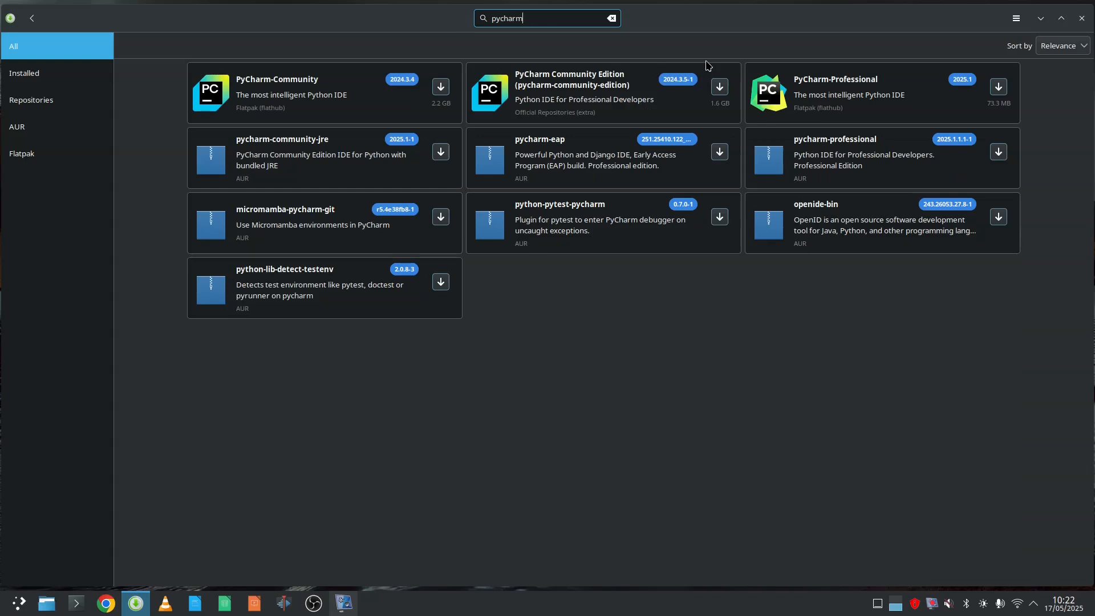
pyautogui.write('handbrake')
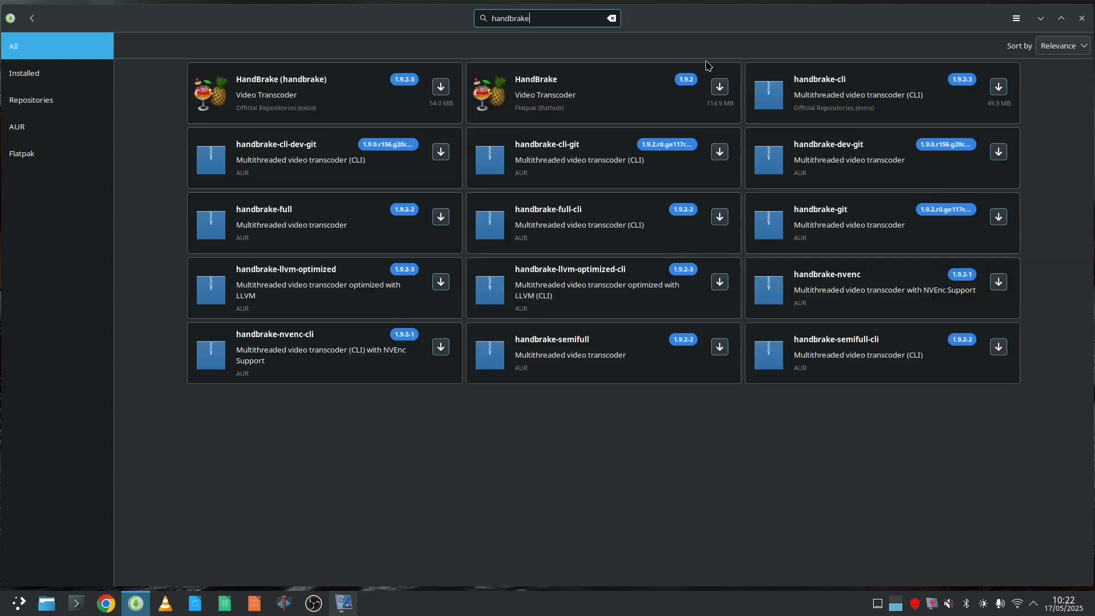
pyautogui.click(610, 18)
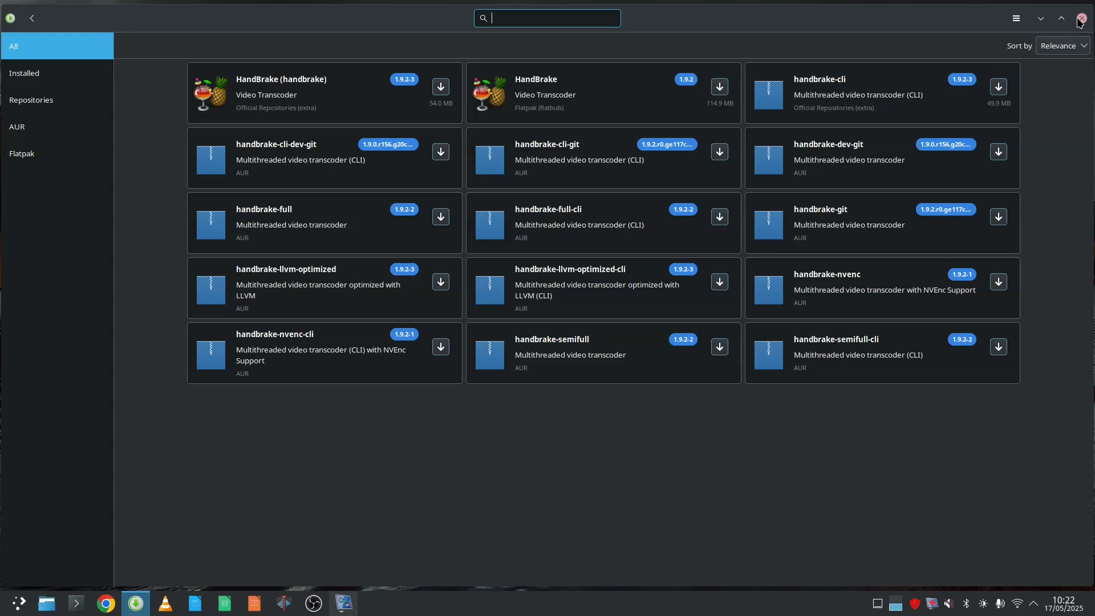
# Step: Close the software manager, open Konsole and search google-chrome with yay
pyautogui.click(1060, 18)
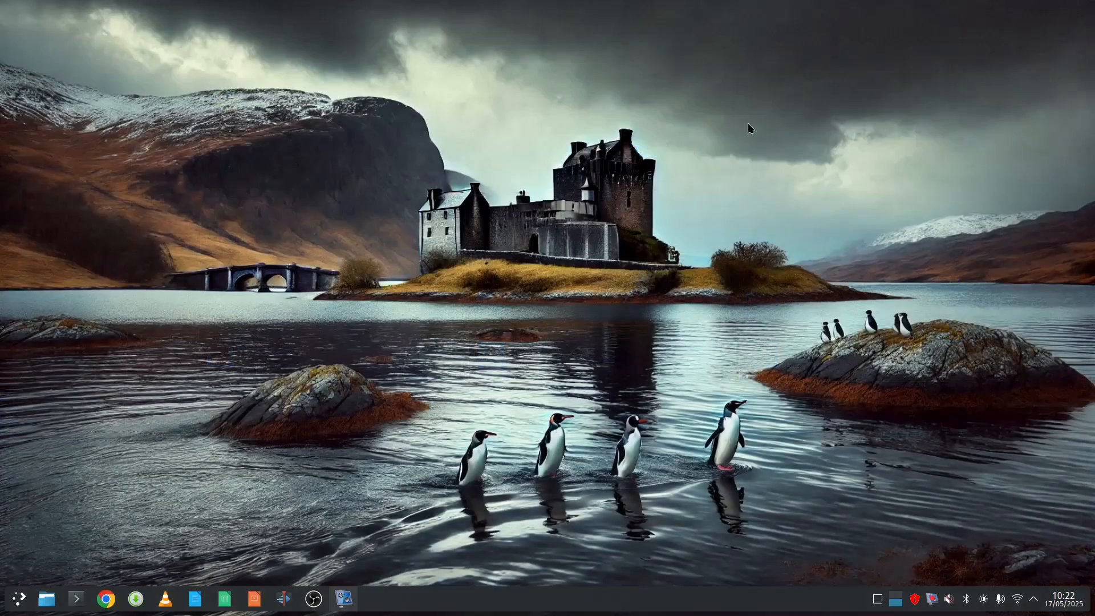
pyautogui.moveTo(75, 598)
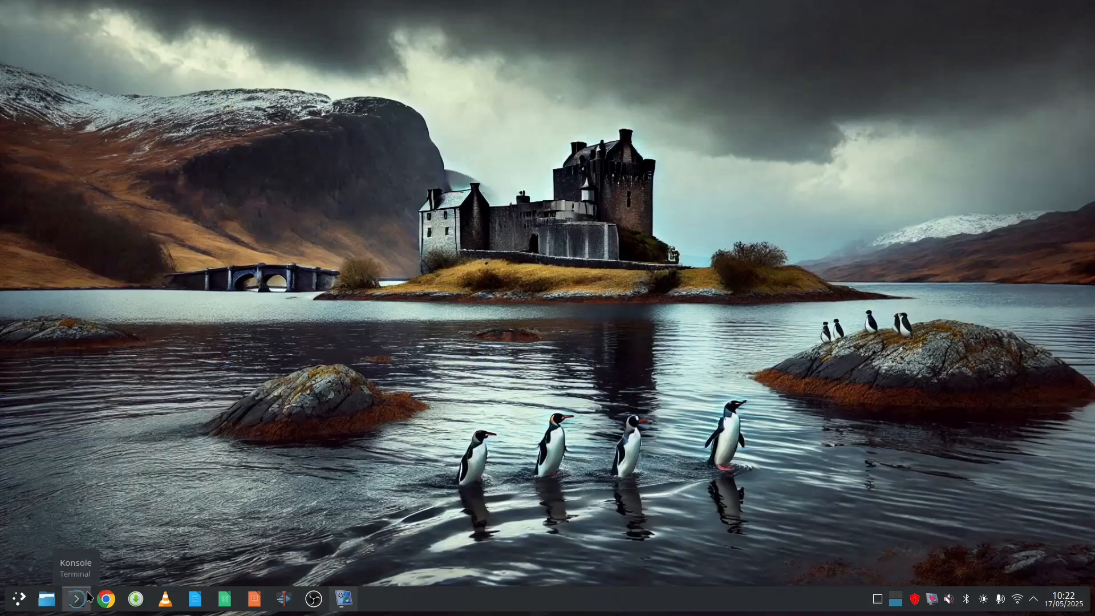
pyautogui.click(76, 599)
pyautogui.write('sudo pacman')
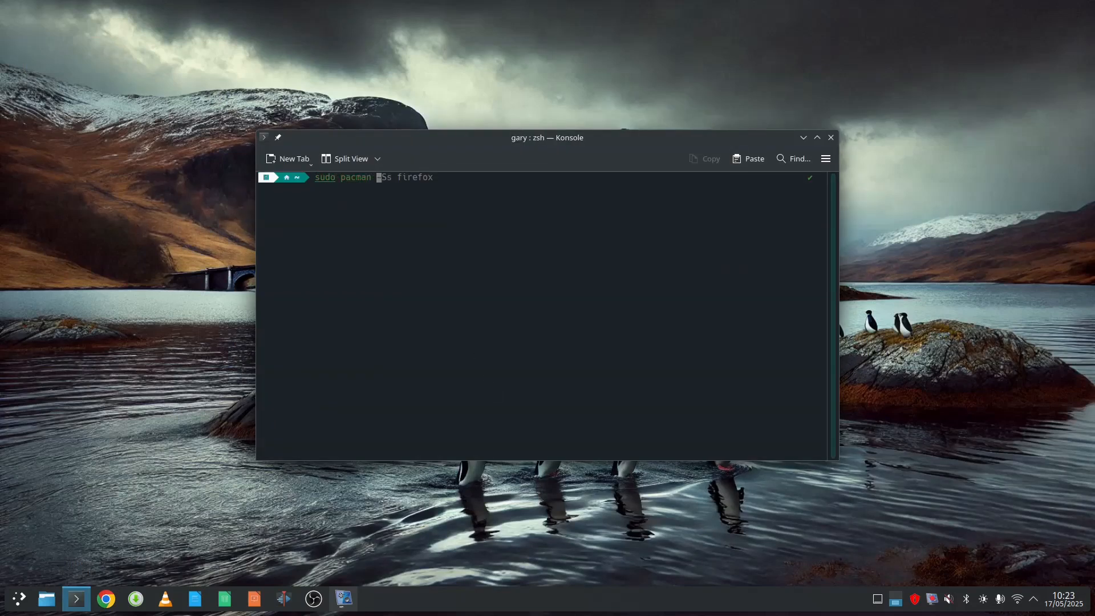
pyautogui.press('End')
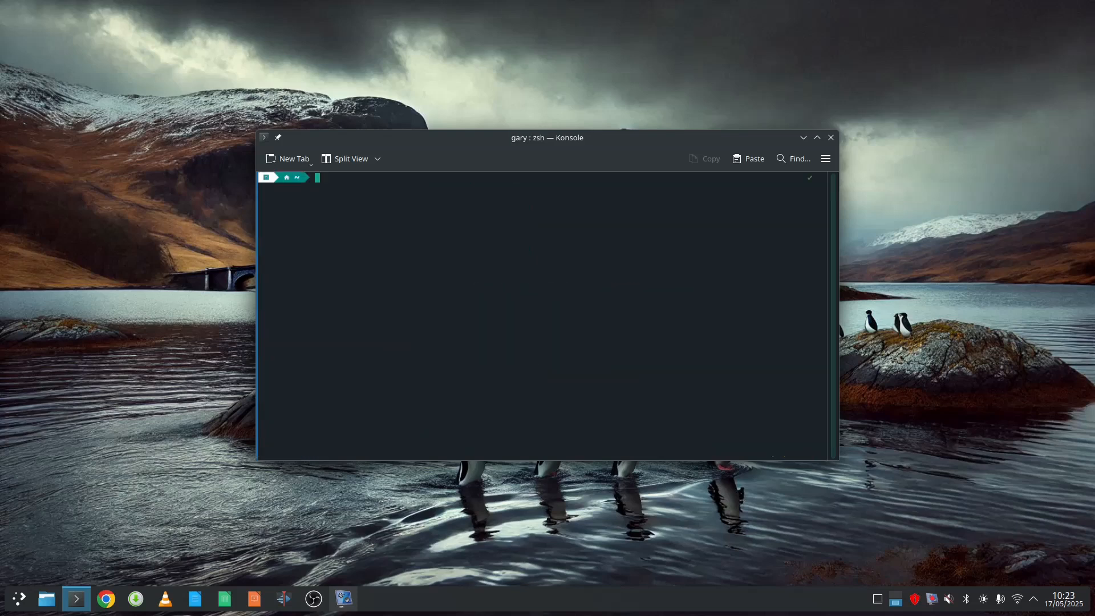
pyautogui.write('yay -S pipx')
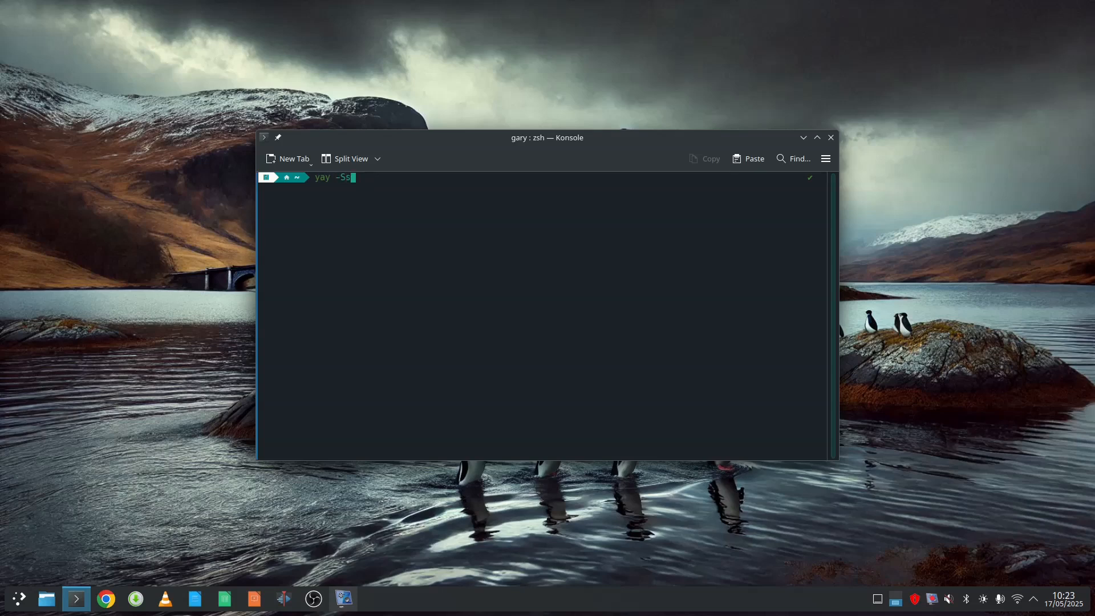
pyautogui.write('go')
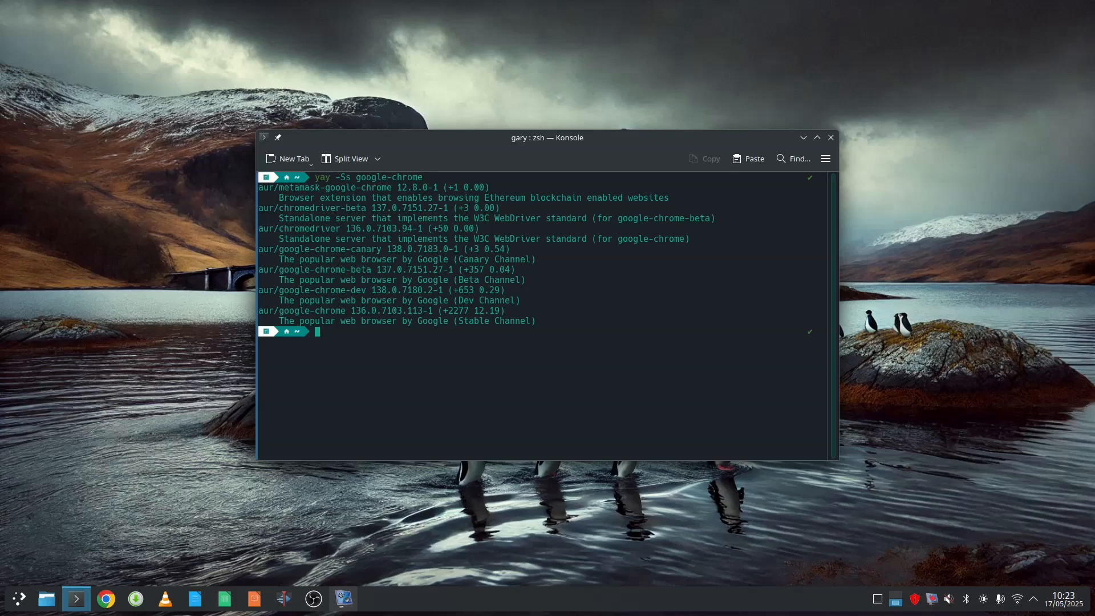
# Step: Search google-chrome with pamac, then exit the terminal session
pyautogui.write('pamac search google-chrome')
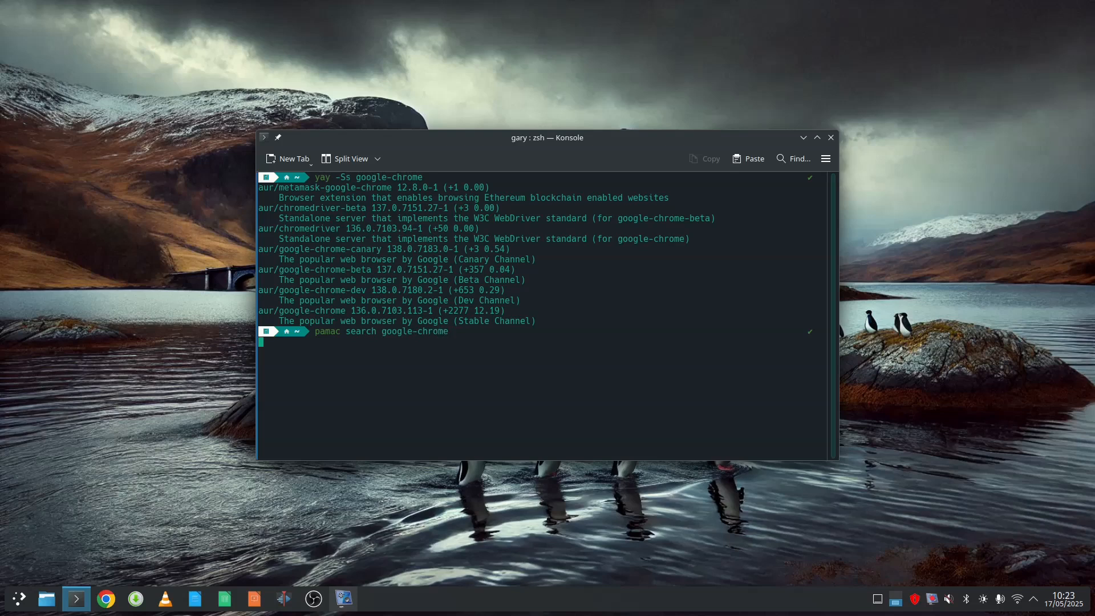
pyautogui.press('Return')
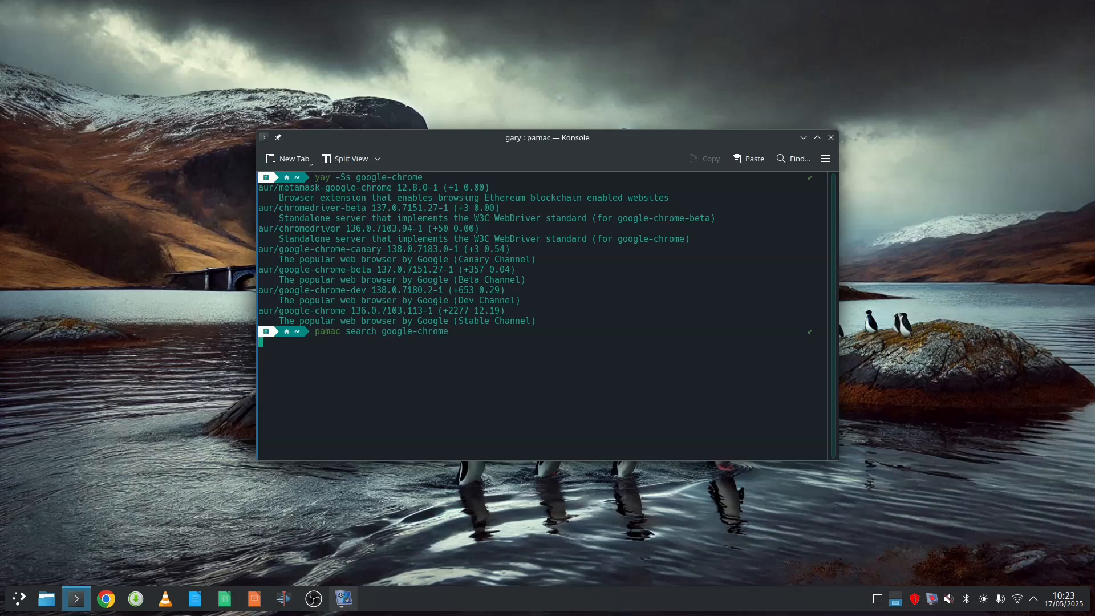
pyautogui.press('Return')
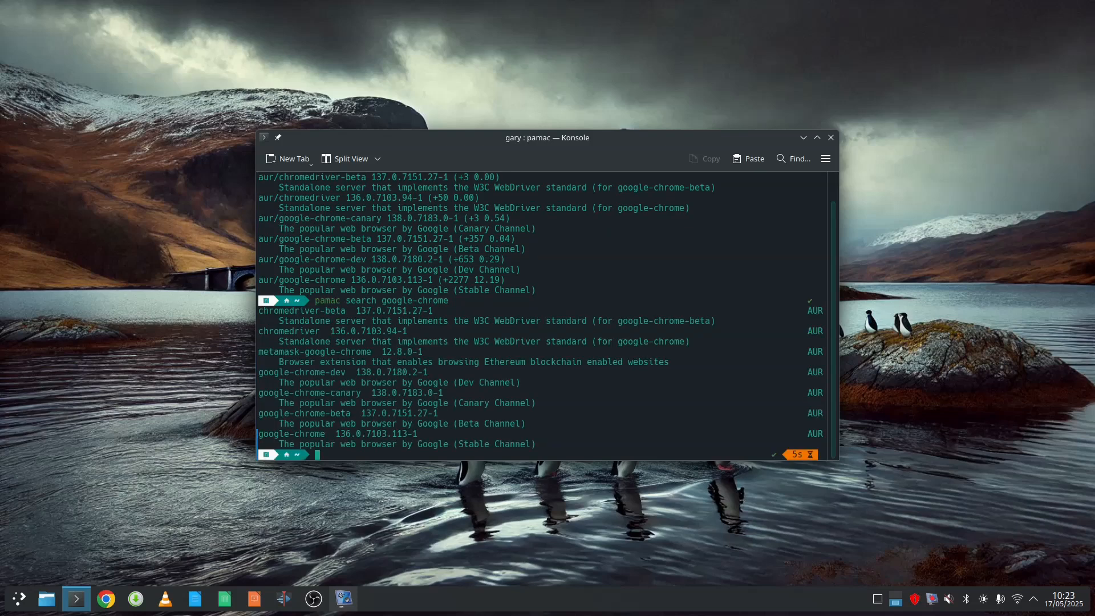
pyautogui.write('exit')
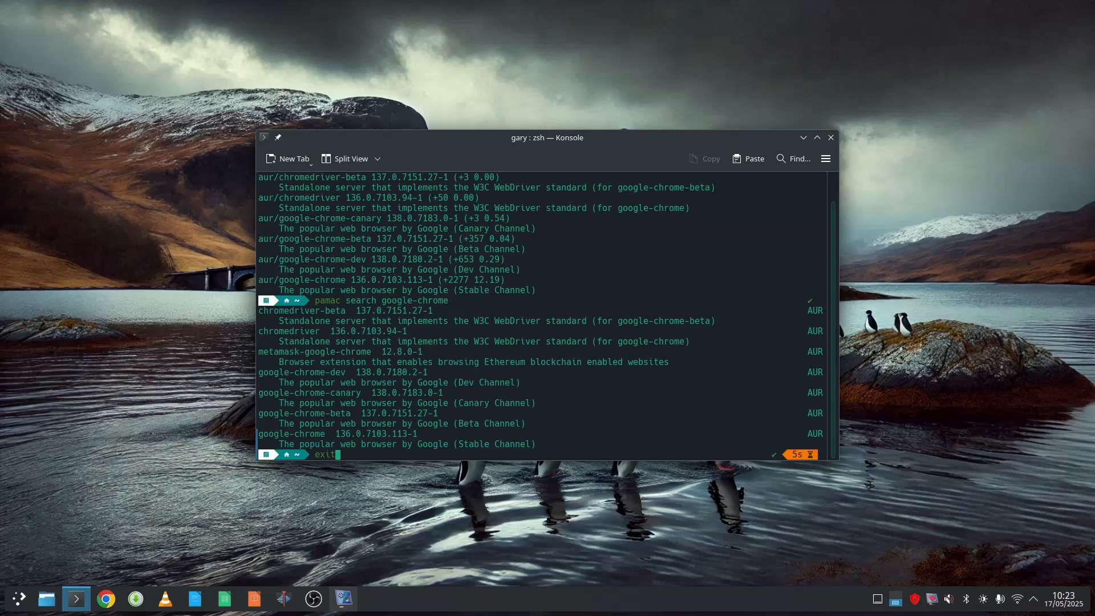
pyautogui.press('Return')
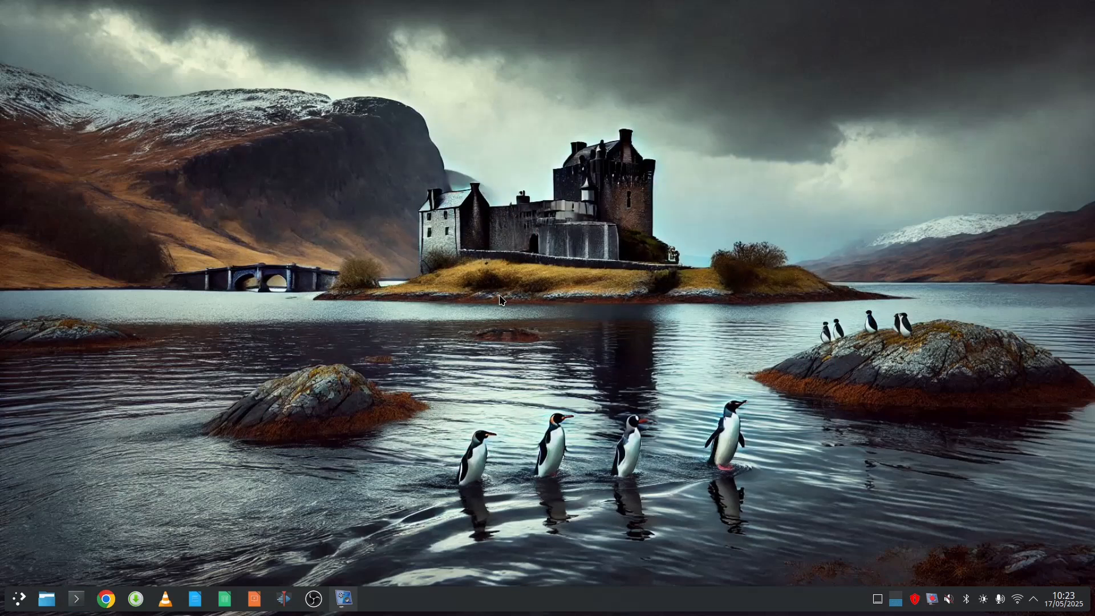
pyautogui.moveTo(123, 527)
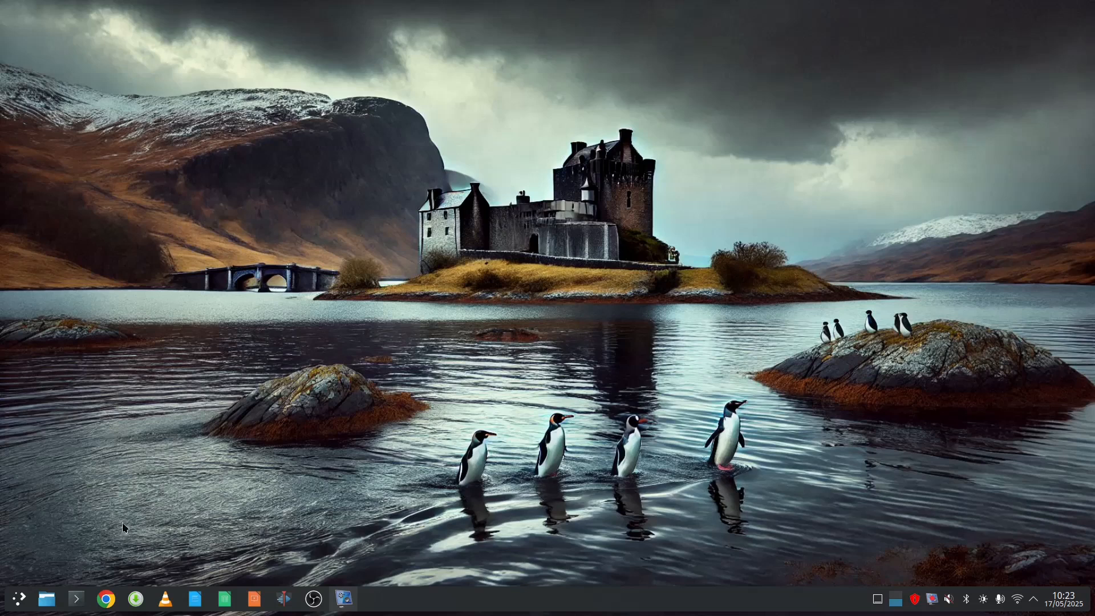
# Step: Search the launcher for 'hello' and launch Manjaro Hello
pyautogui.click(17, 598)
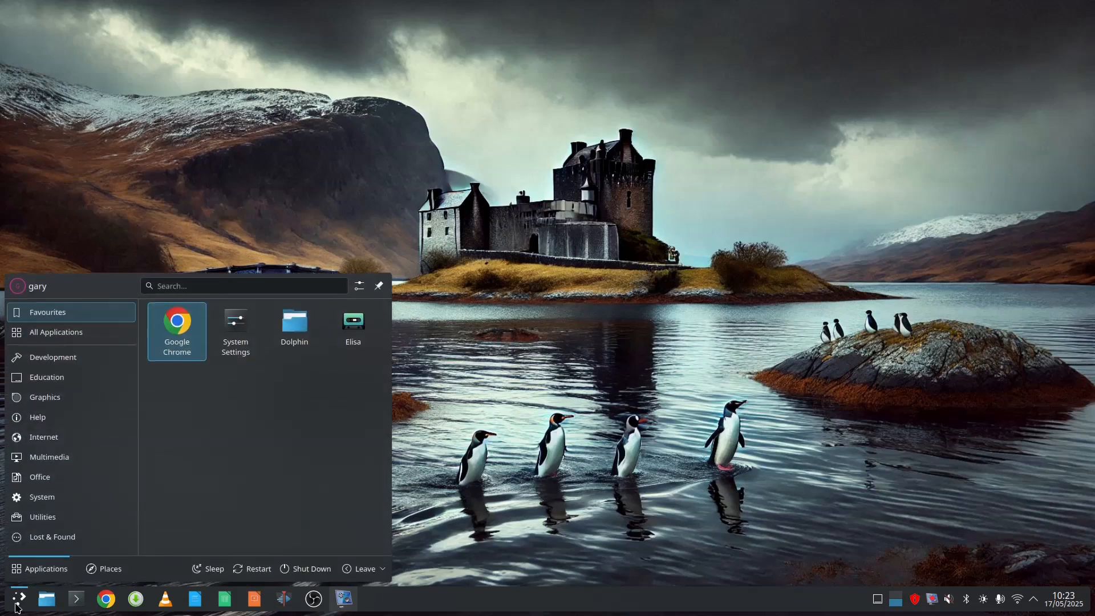
pyautogui.write('hell')
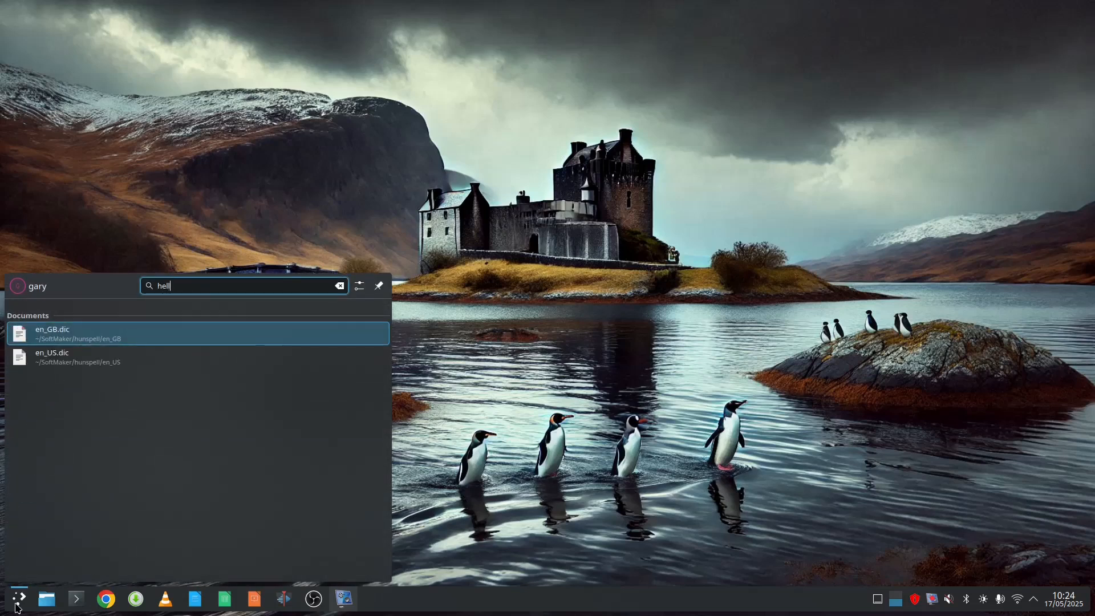
pyautogui.write('o')
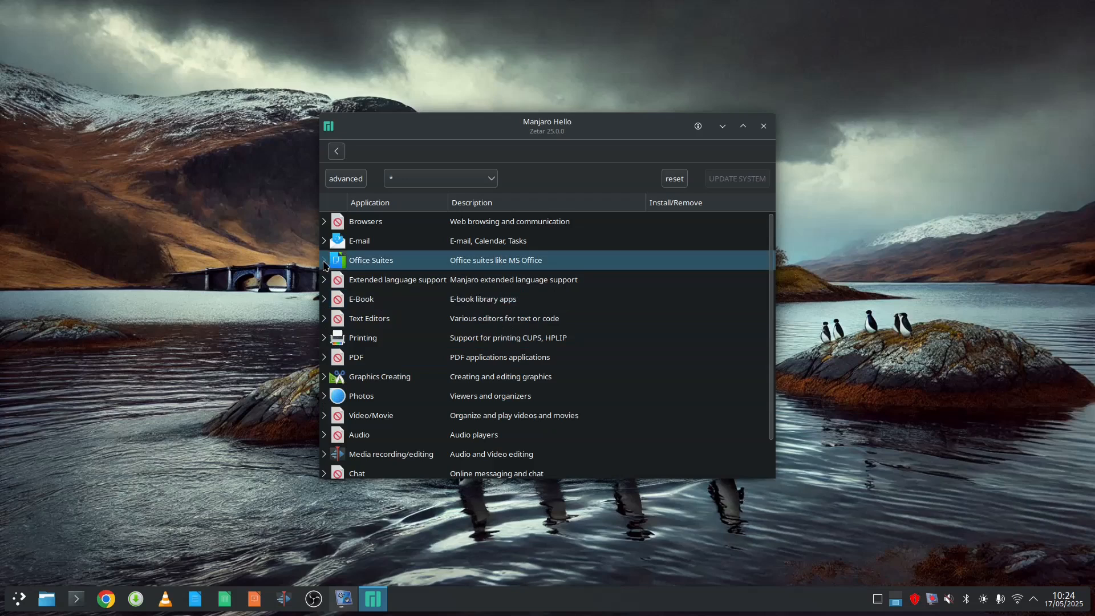
# Step: Expand Office Suites to check LibreOffice (Fresh), enable advanced listing, then expand Video/Movie
pyautogui.click(324, 260)
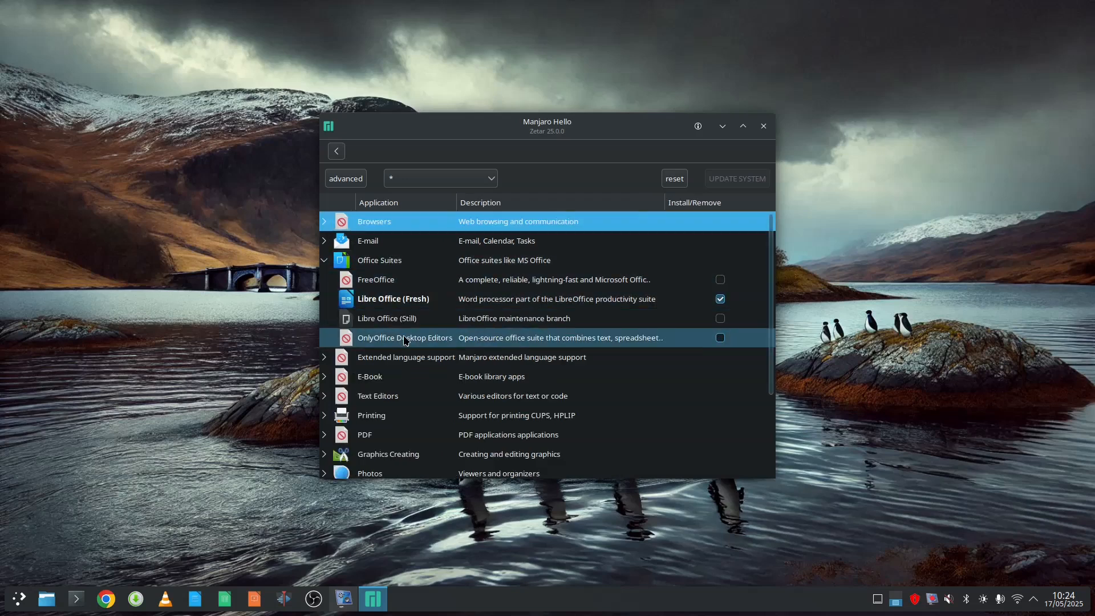
pyautogui.click(392, 298)
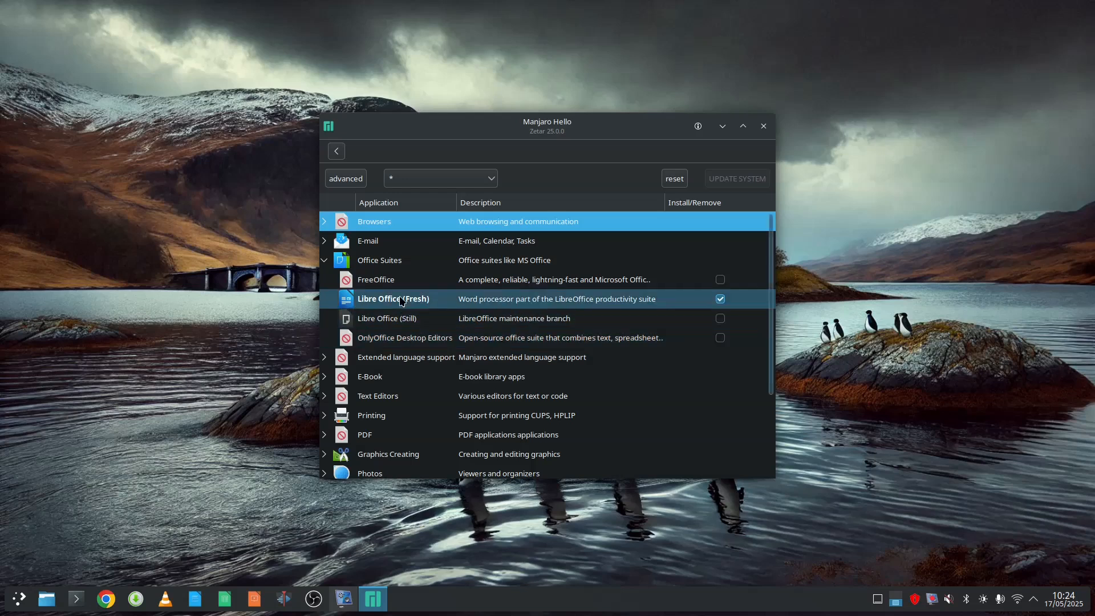
pyautogui.moveTo(386, 317)
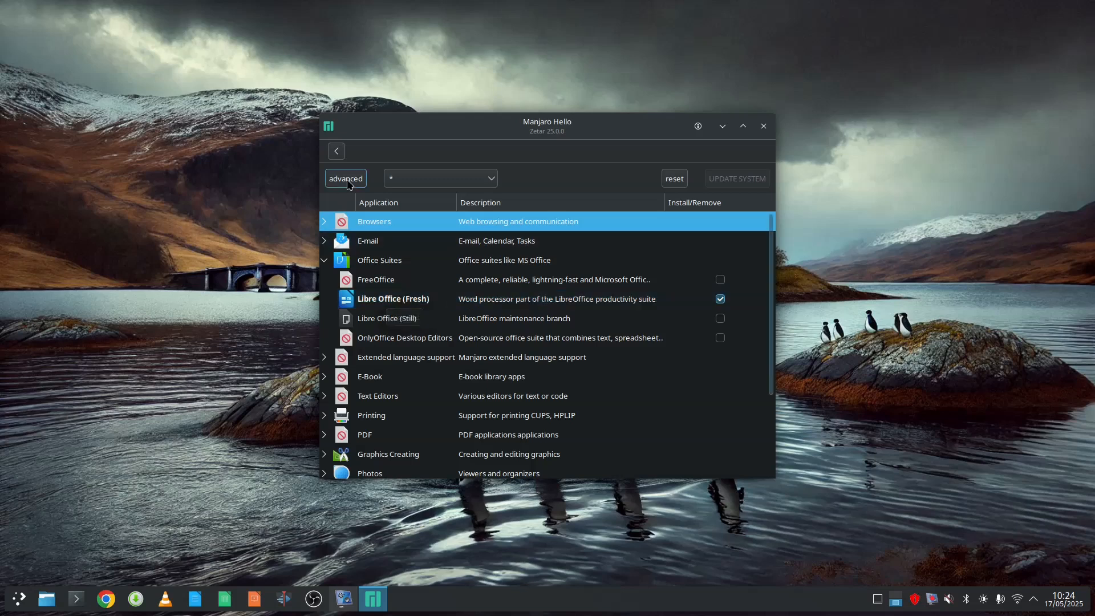
pyautogui.click(324, 260)
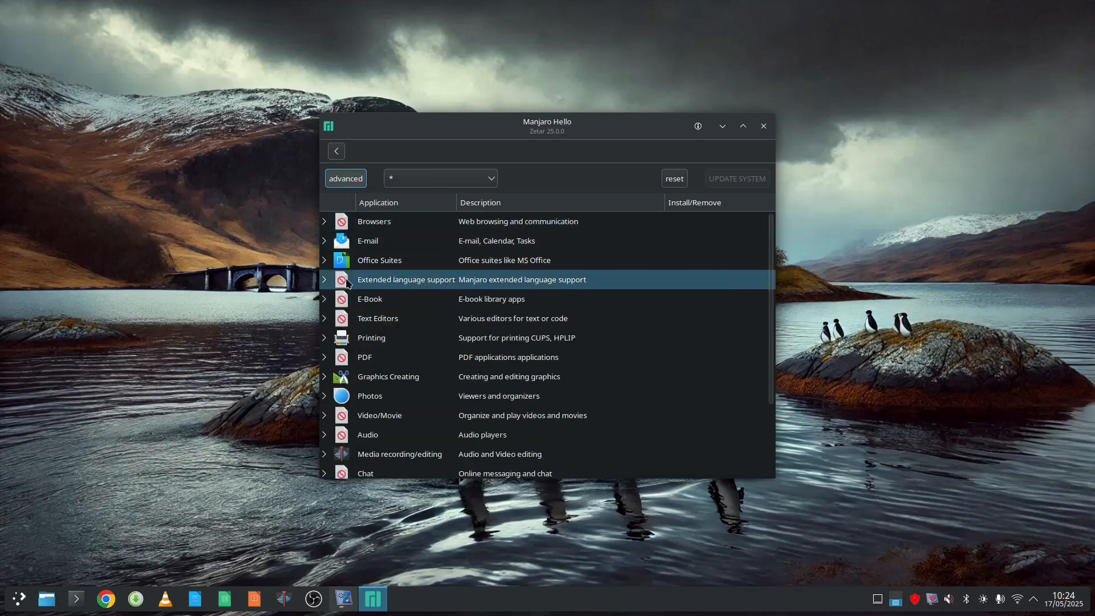
pyautogui.scroll(-3)
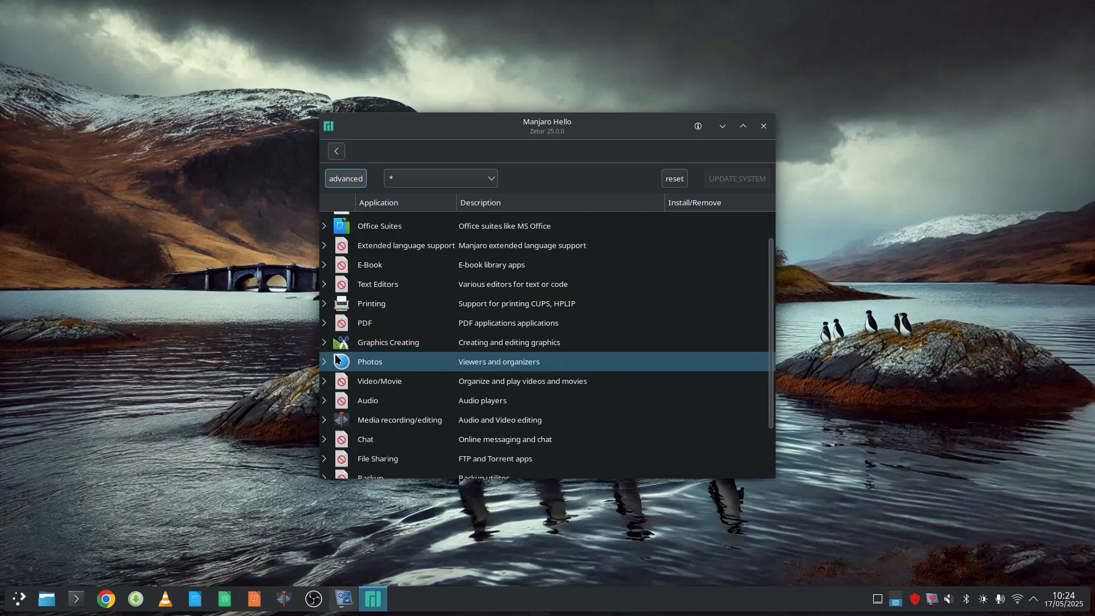
pyautogui.click(323, 380)
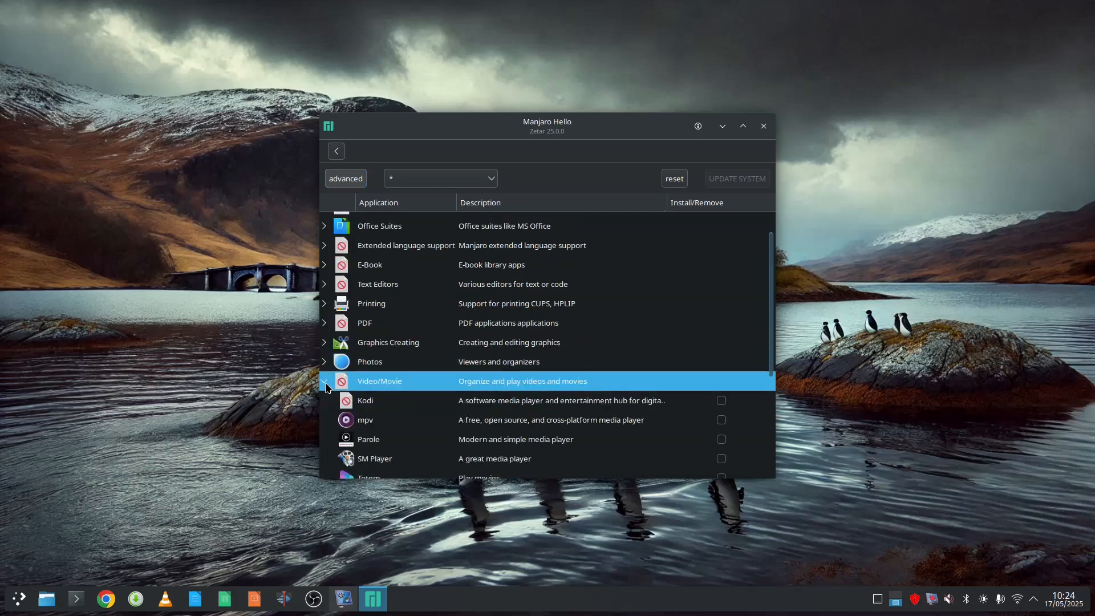